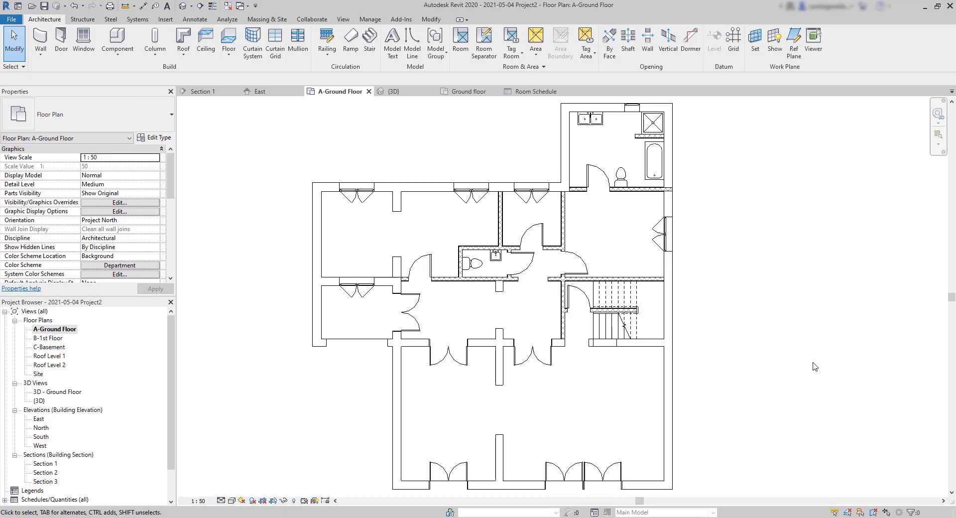
# - Place a room in the space right of the hall and select its tag
pyautogui.click(194, 19)
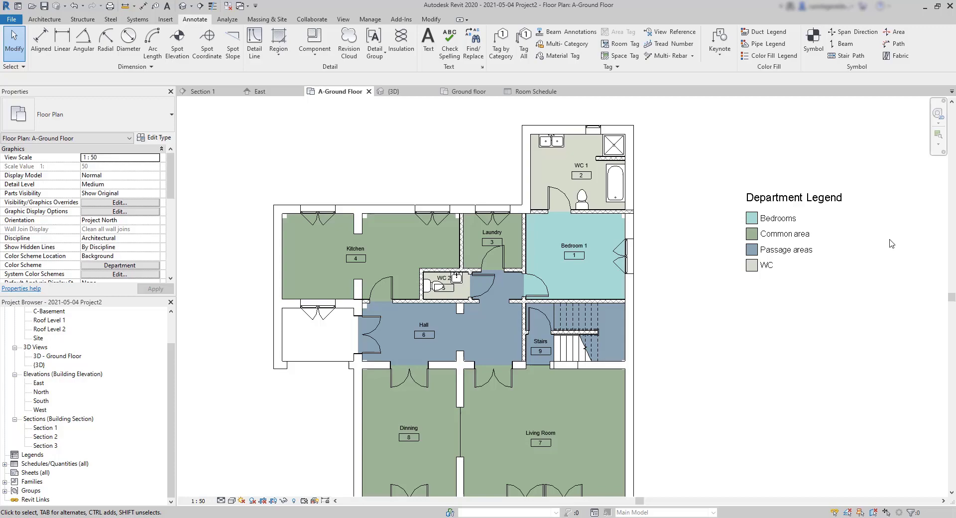
pyautogui.click(44, 19)
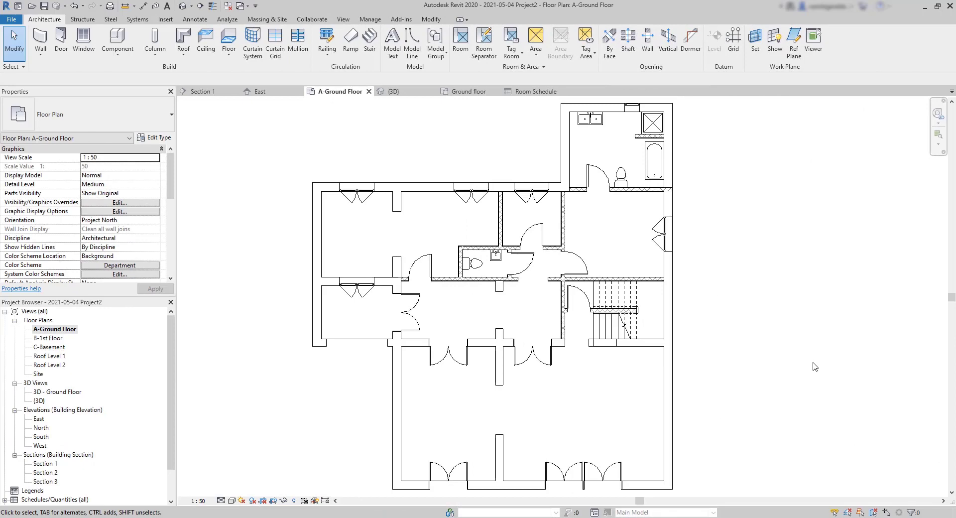
pyautogui.moveTo(365, 143)
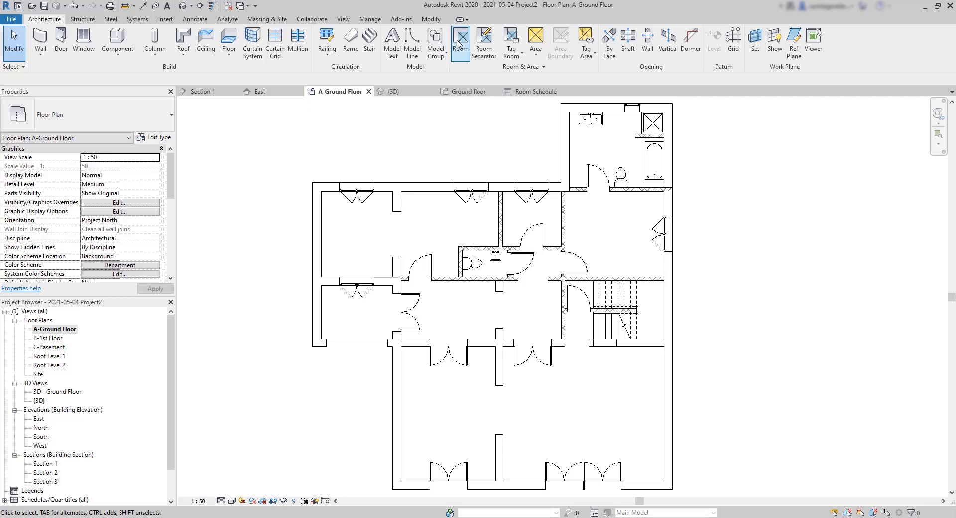
pyautogui.click(460, 39)
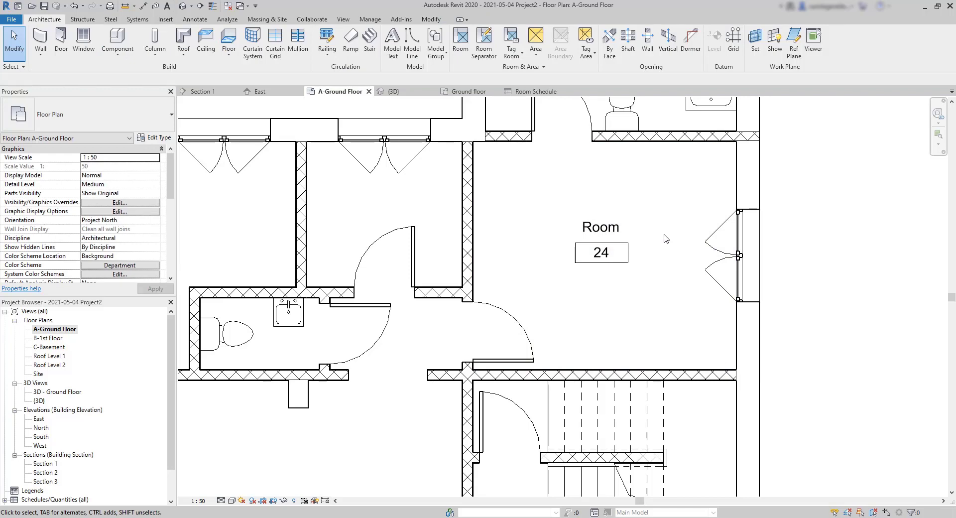
pyautogui.click(601, 235)
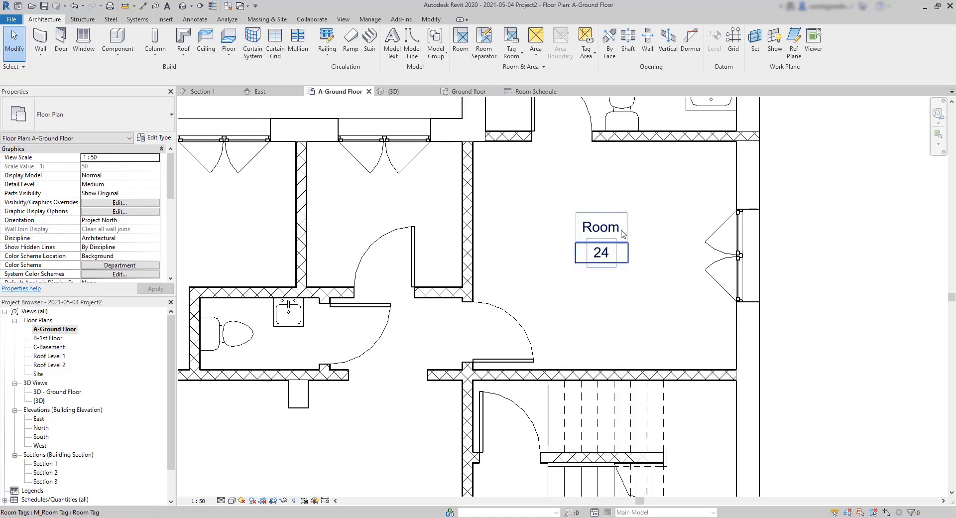
# - Change the tag's name to Bedroom and its number to 1
pyautogui.doubleClick(600, 227)
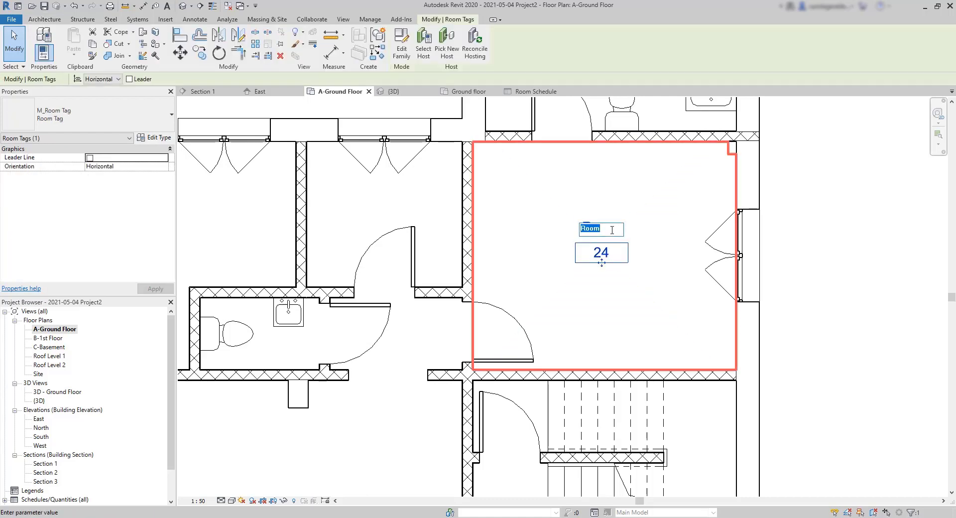
pyautogui.write('Bedroom')
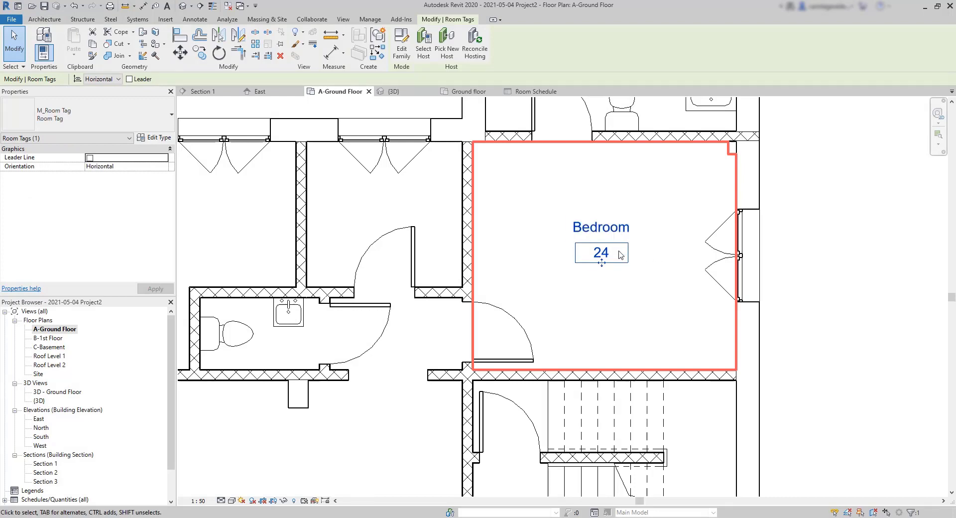
pyautogui.doubleClick(600, 253)
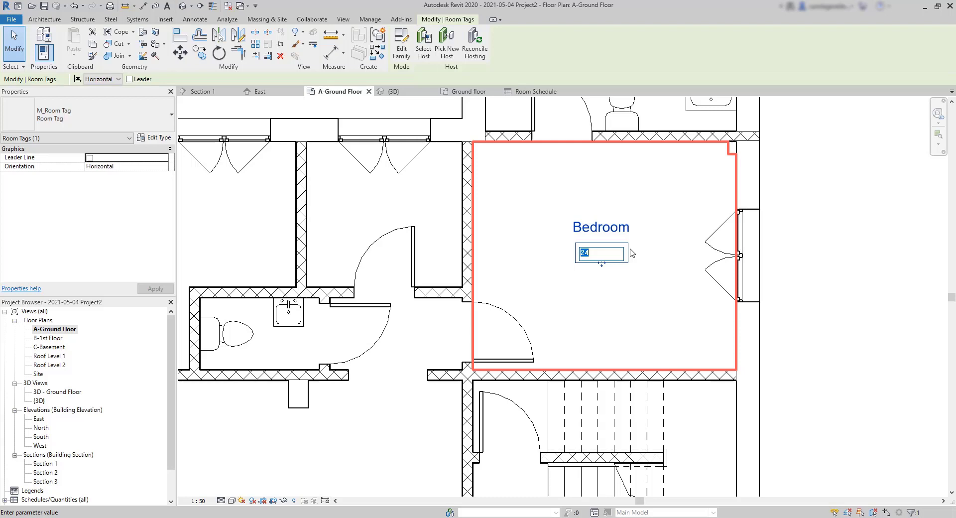
pyautogui.moveTo(699, 250)
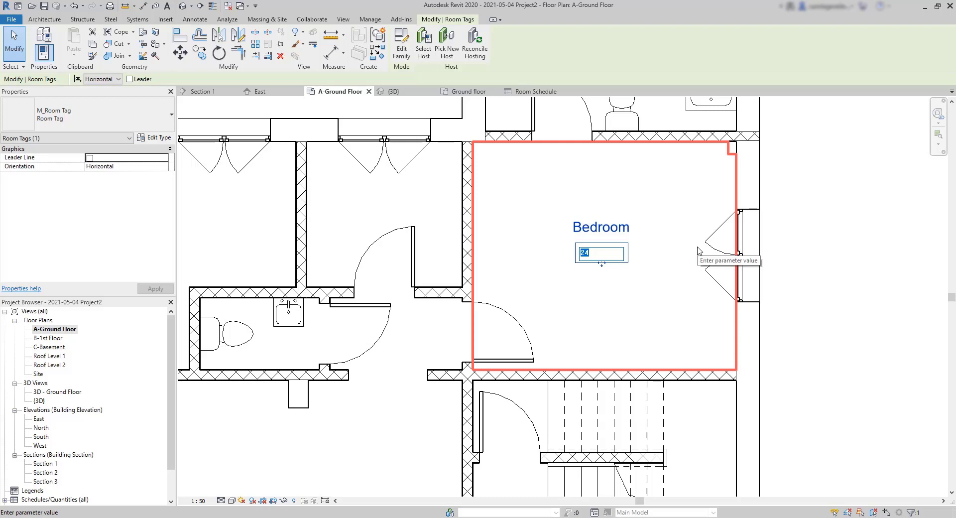
pyautogui.write('1')
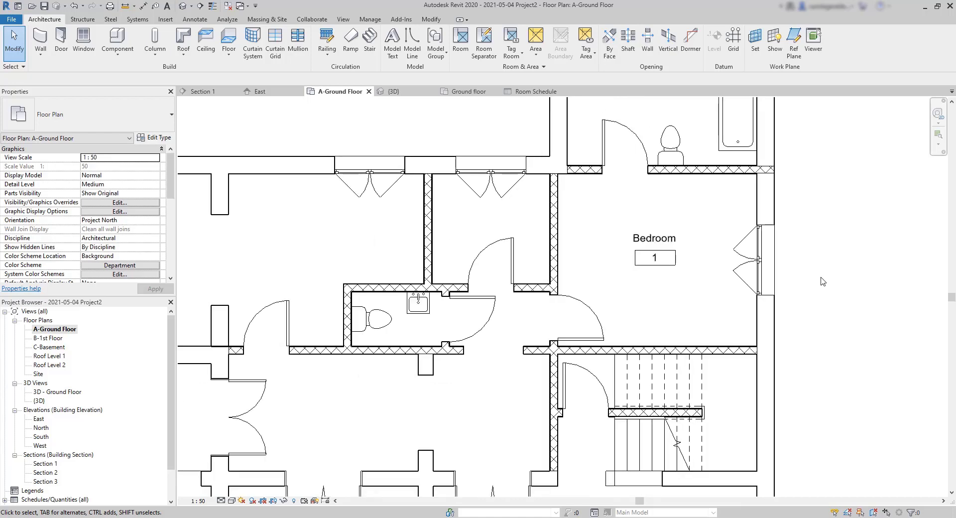
pyautogui.moveTo(823, 311)
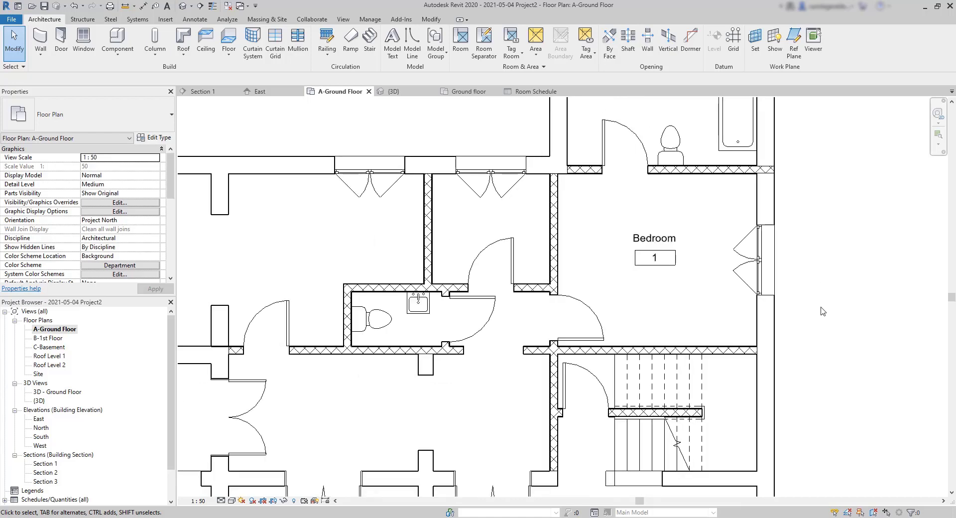
pyautogui.moveTo(706, 207)
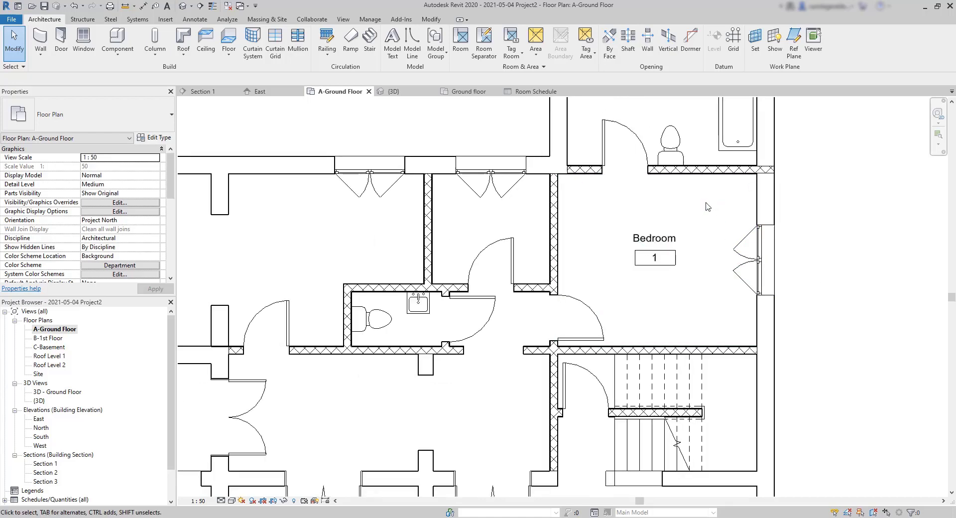
pyautogui.moveTo(707, 206)
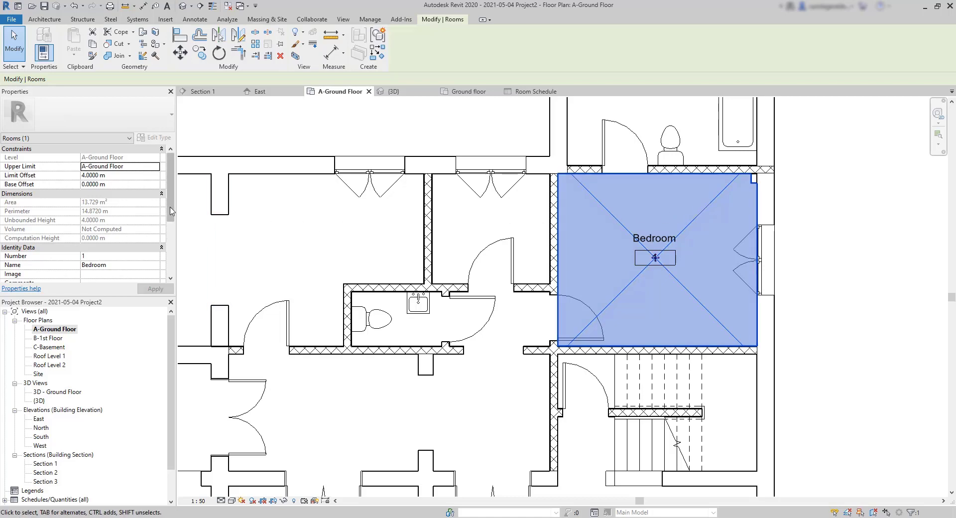
# - Set the room's Name property to 'Bedroom 1' and apply
pyautogui.scroll(-3)
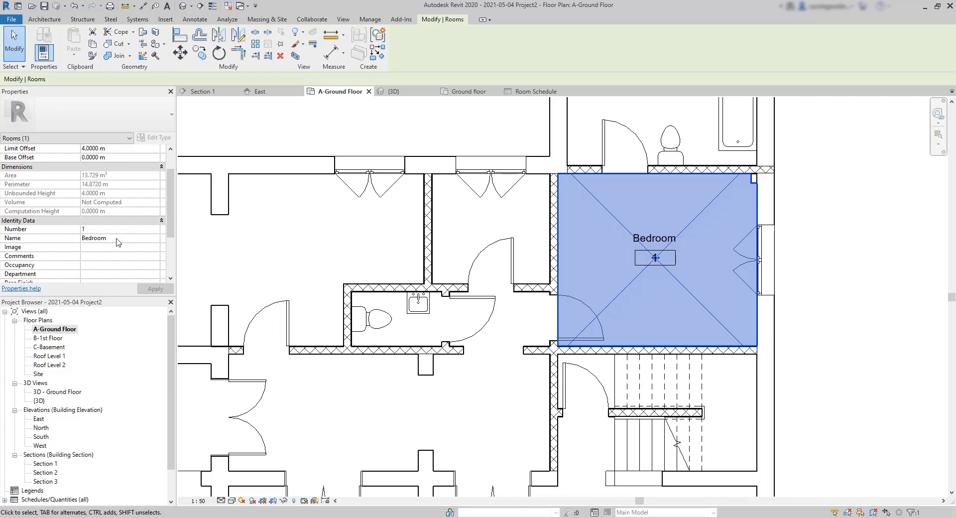
pyautogui.click(116, 238)
pyautogui.write(' 1')
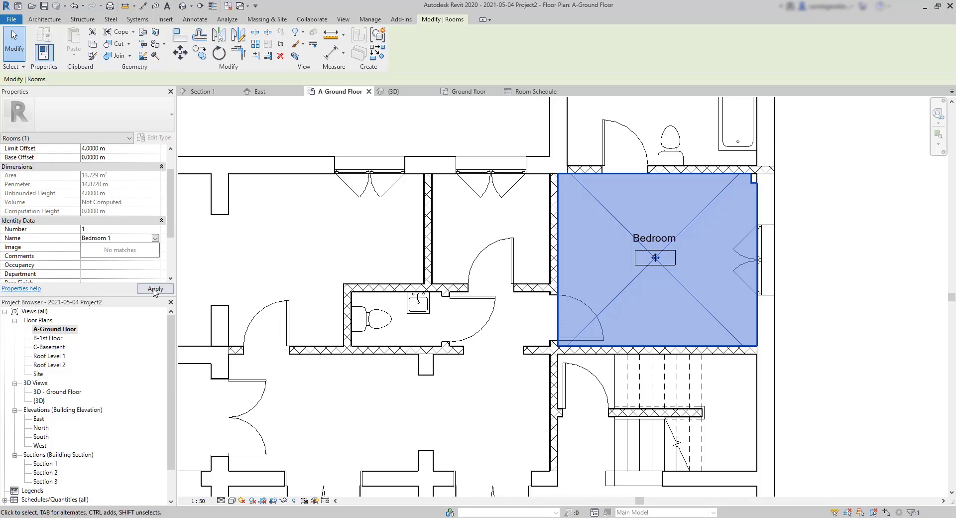
pyautogui.click(155, 289)
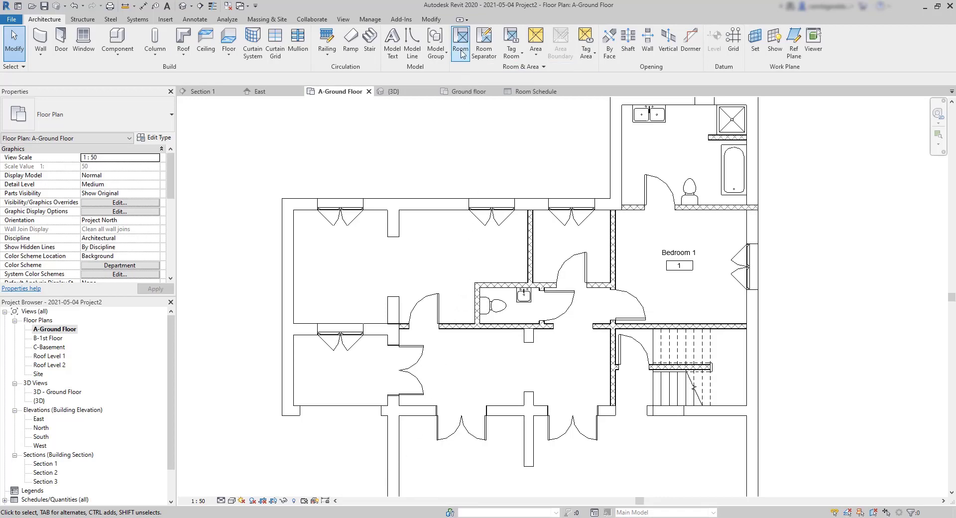
# - Place rooms in the top bathroom and two other enclosed ground-floor spaces
pyautogui.click(467, 41)
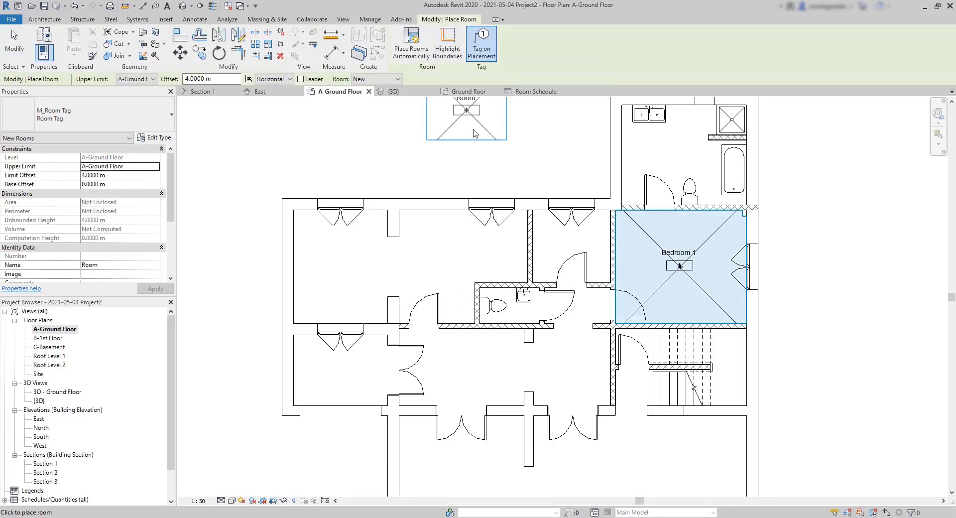
pyautogui.click(481, 134)
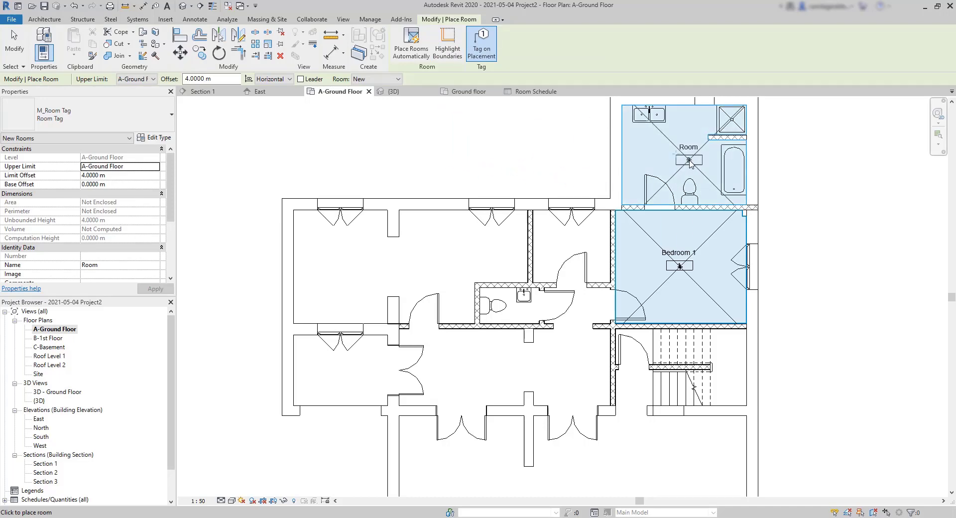
pyautogui.click(571, 249)
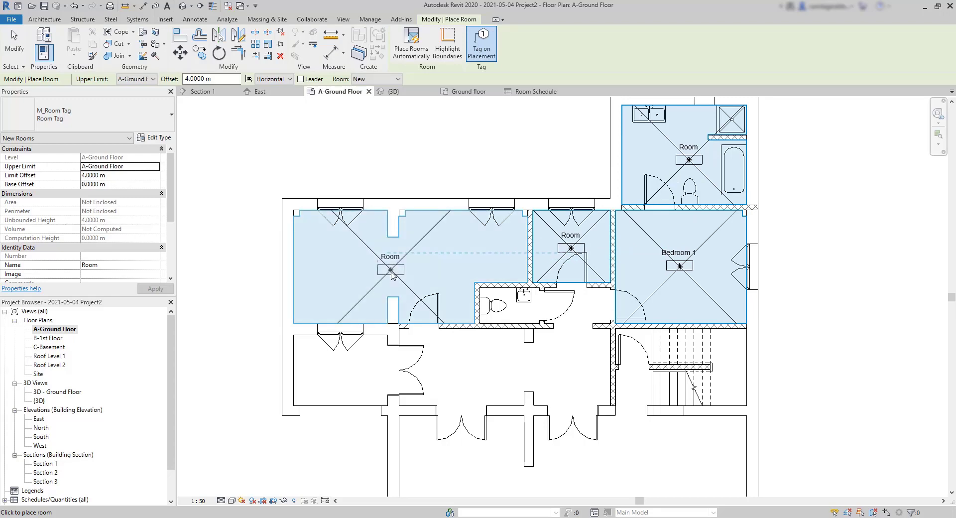
pyautogui.click(508, 310)
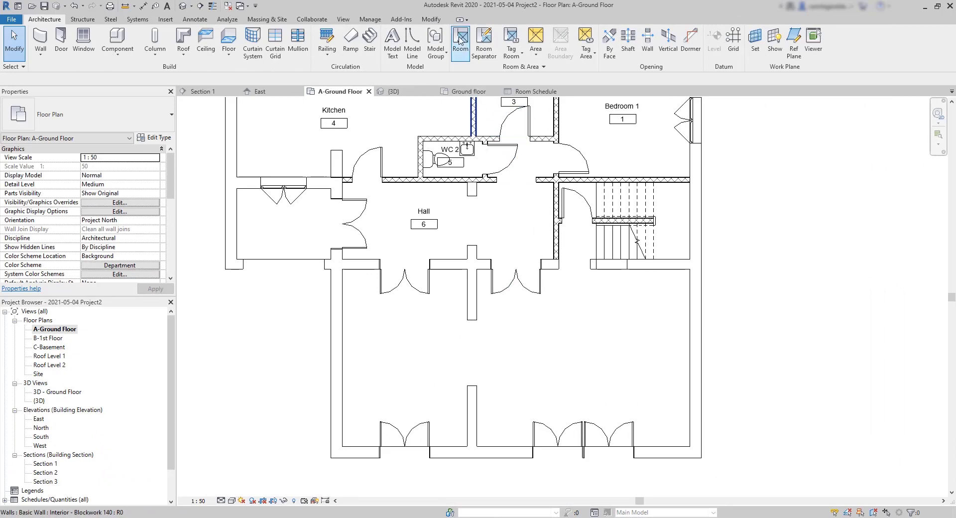
# - Split the large lower space with a boundary line and place the Dinning and Living Room rooms
pyautogui.click(460, 39)
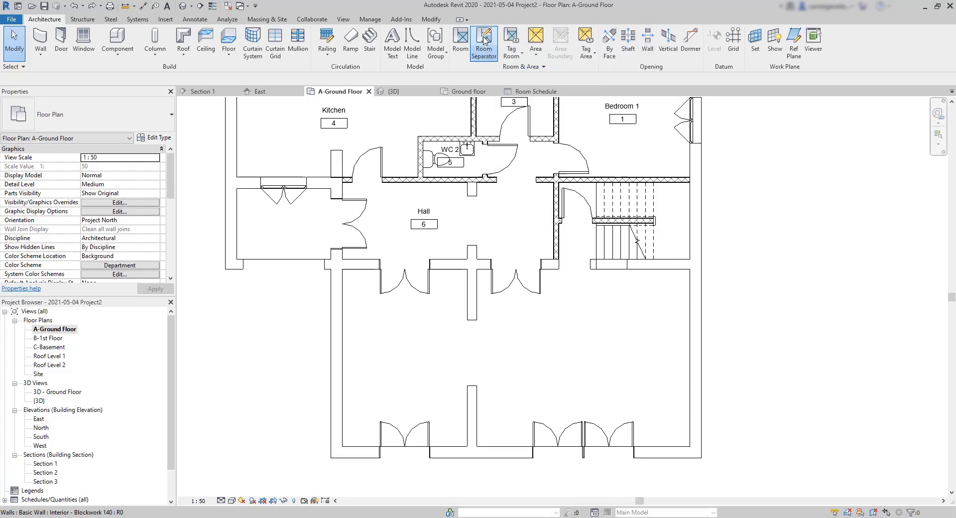
pyautogui.click(483, 40)
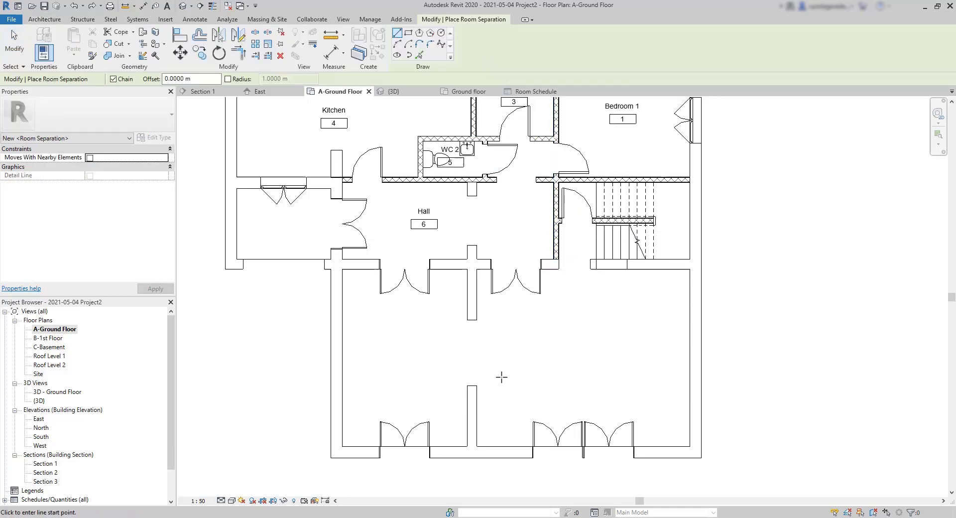
pyautogui.click(473, 384)
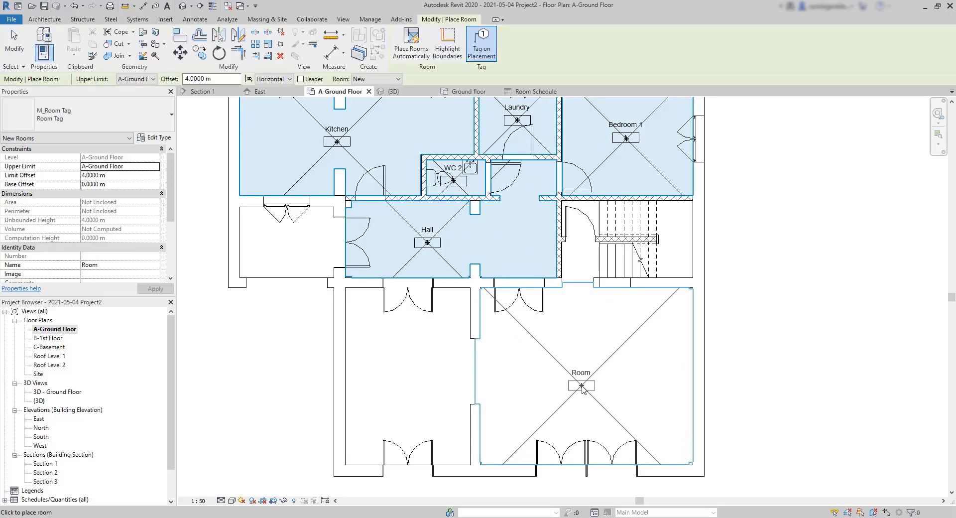
pyautogui.click(406, 378)
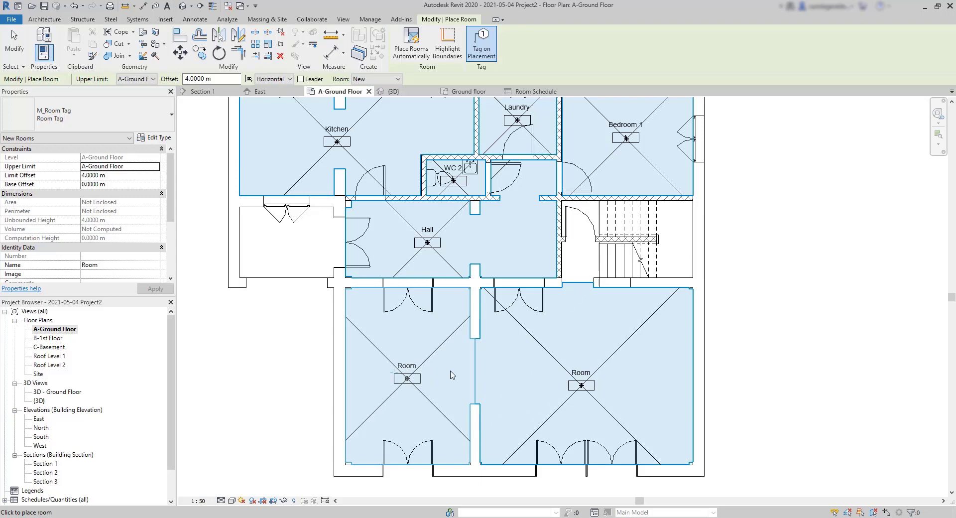
pyautogui.click(581, 259)
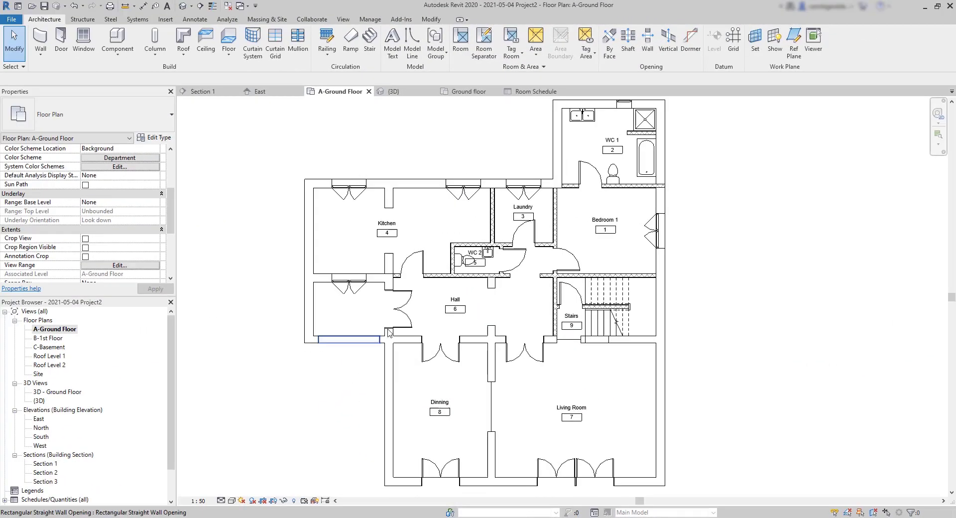
# - Give the Kitchen the comment 'Kitchen has a cooking area'
pyautogui.click(386, 222)
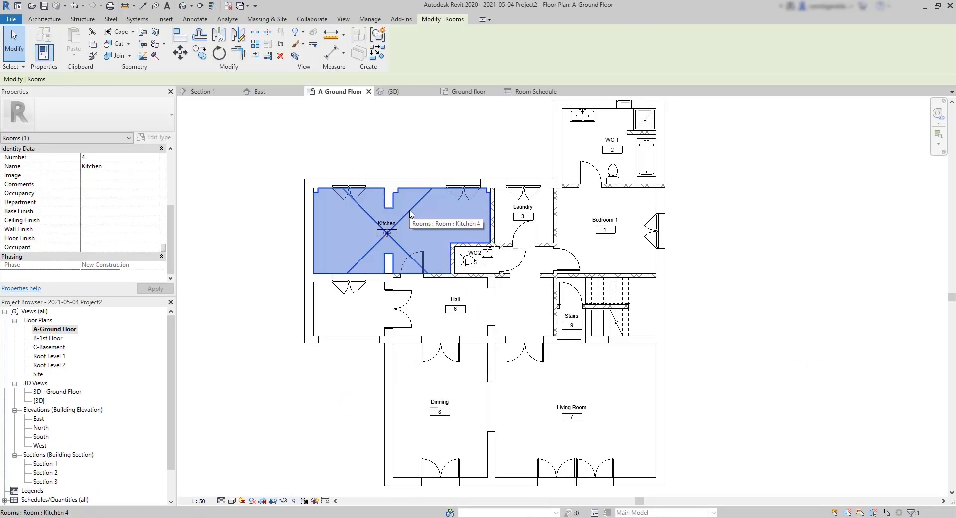
pyautogui.moveTo(173, 201)
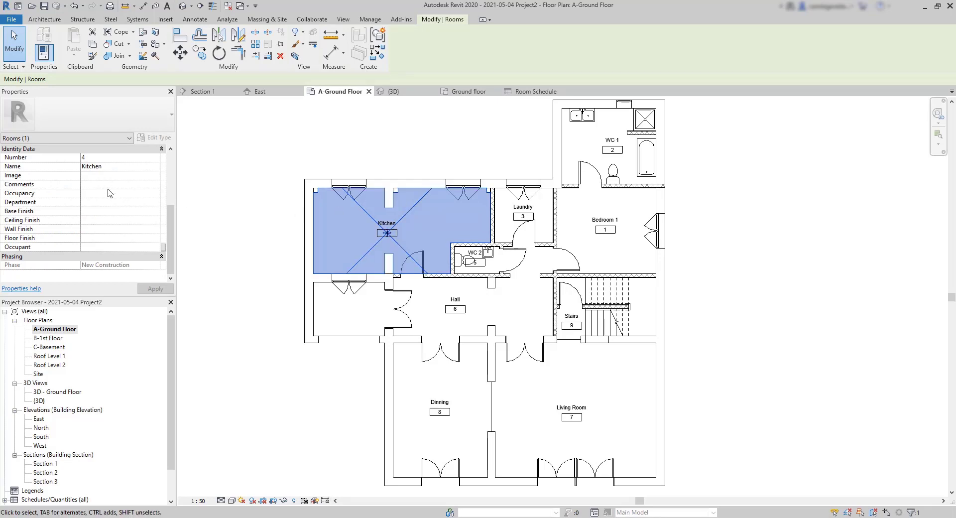
pyautogui.click(120, 184)
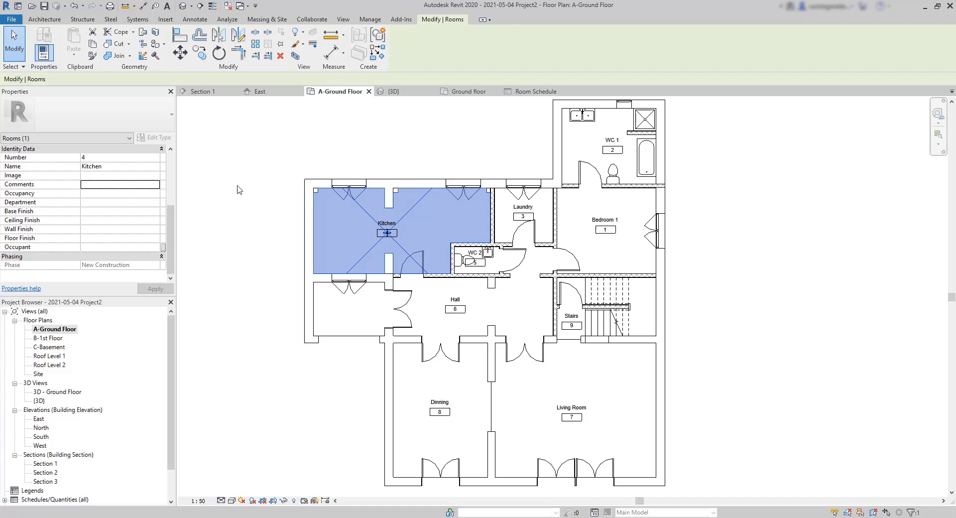
pyautogui.click(120, 184)
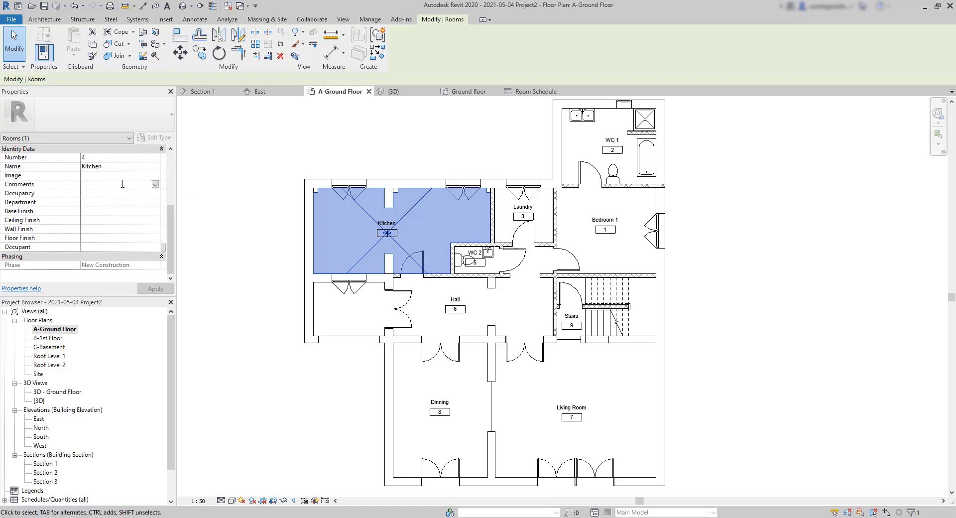
pyautogui.write('Kitchen has')
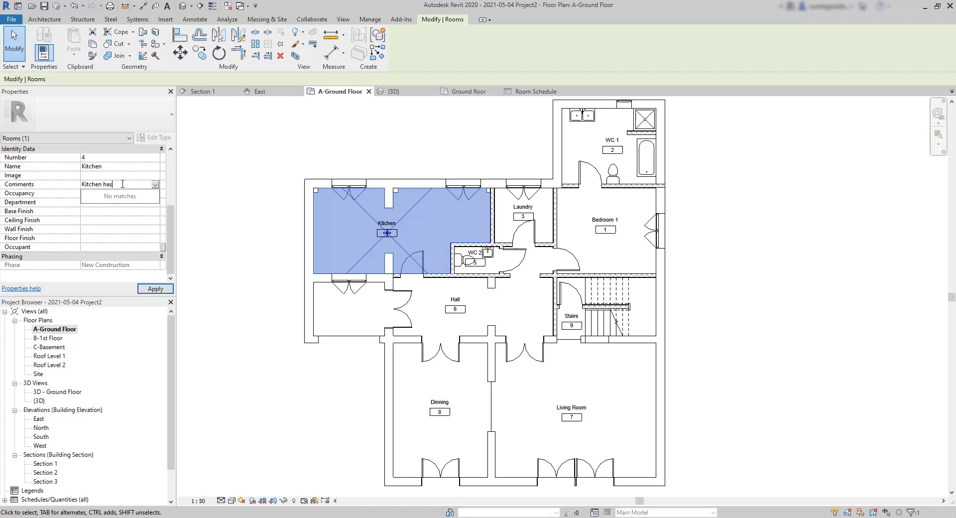
pyautogui.write('king area and dinning area')
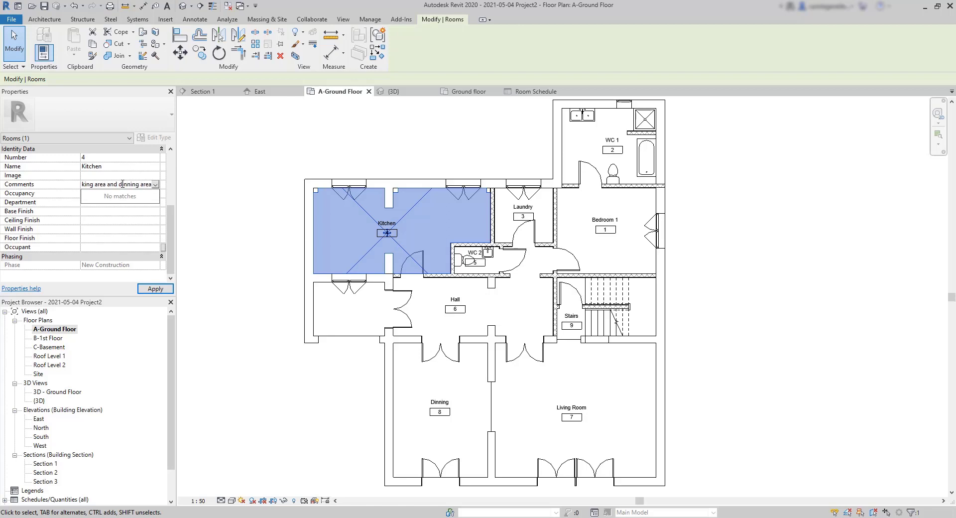
pyautogui.write('Kitchen has a cooking area')
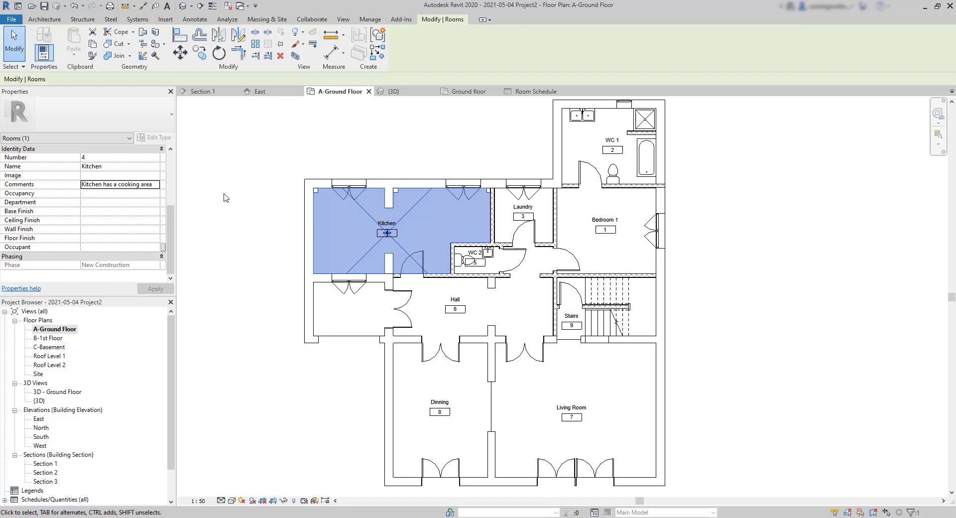
pyautogui.moveTo(231, 203)
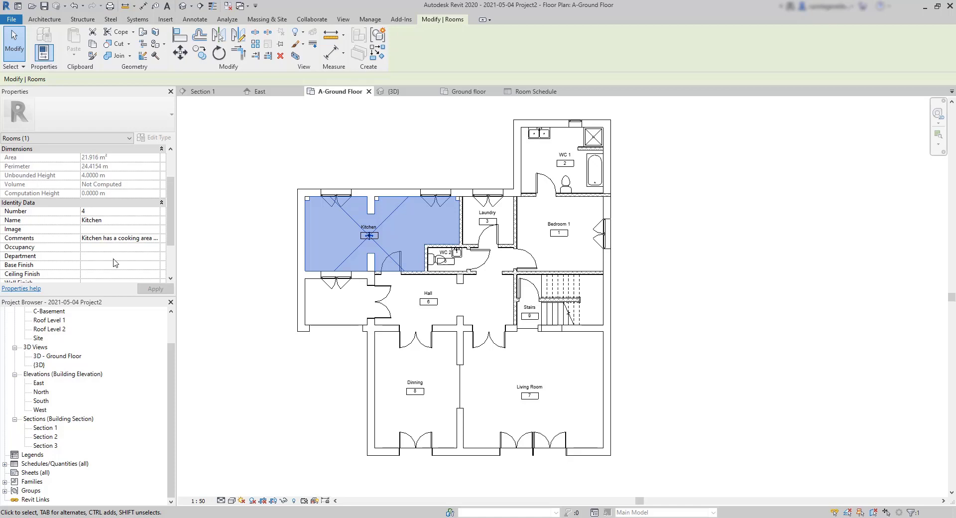
# - Set the Kitchen's department to Common area
pyautogui.click(119, 256)
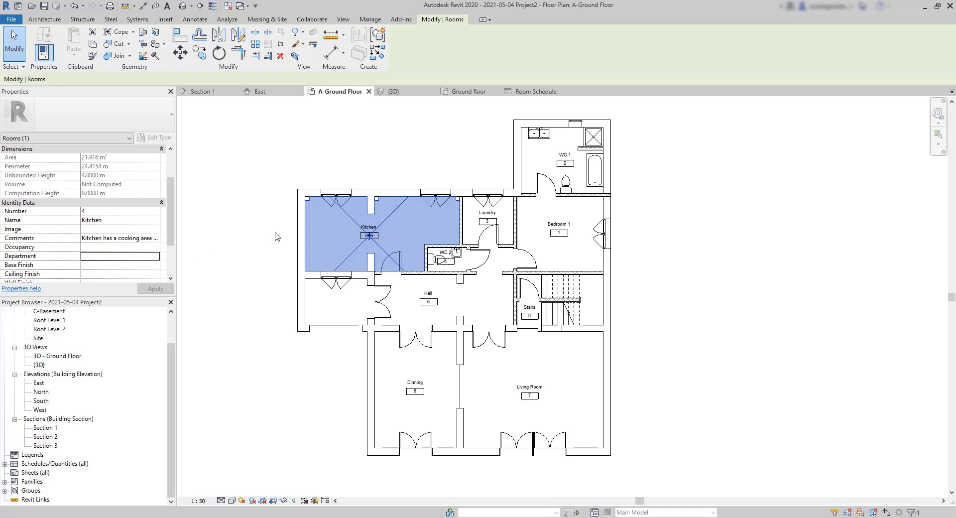
pyautogui.moveTo(204, 242)
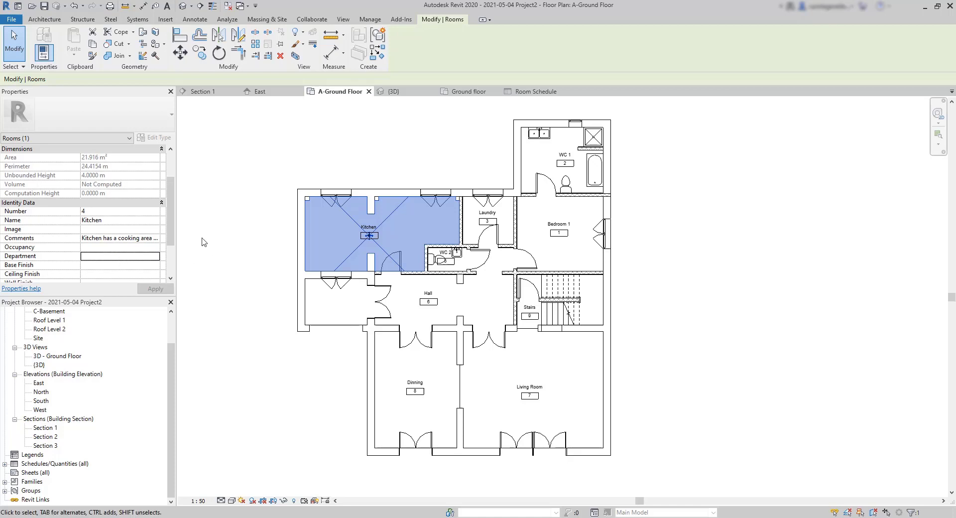
pyautogui.write('C')
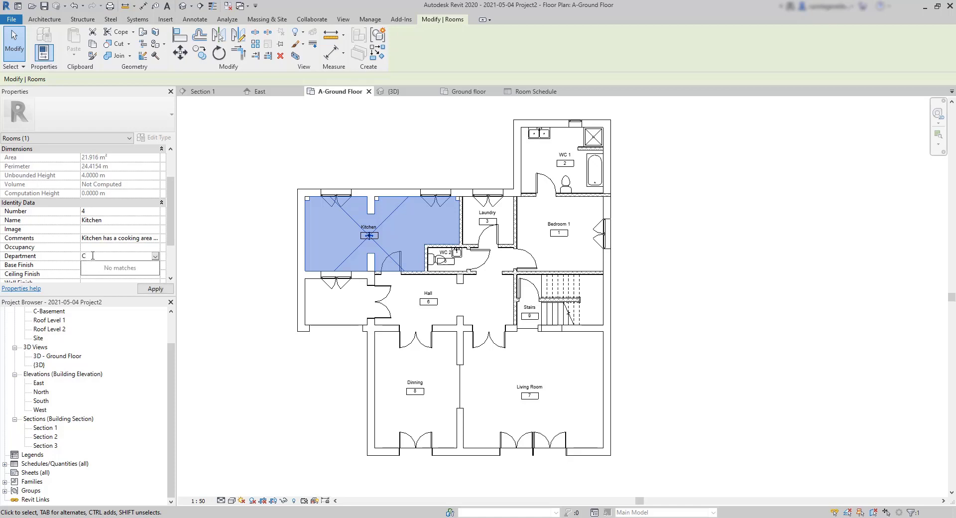
pyautogui.write('ommon are')
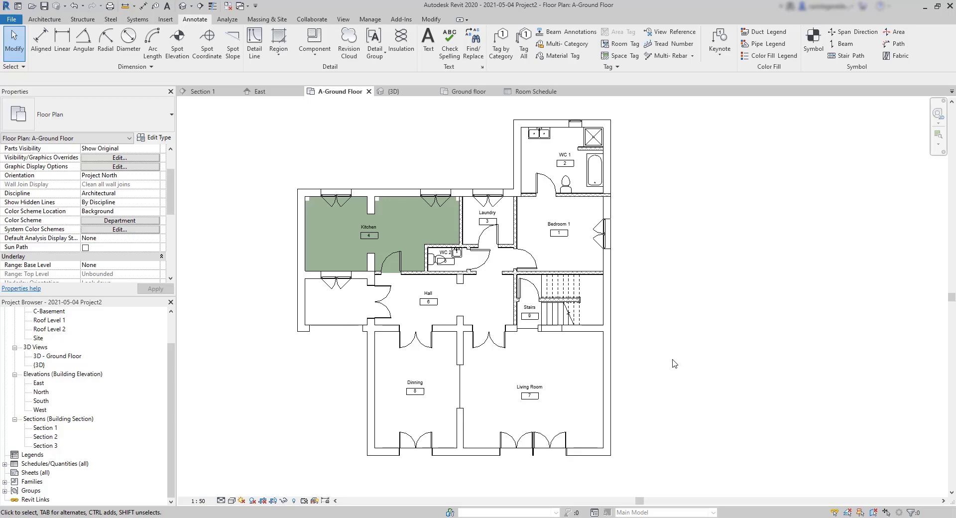
pyautogui.click(529, 390)
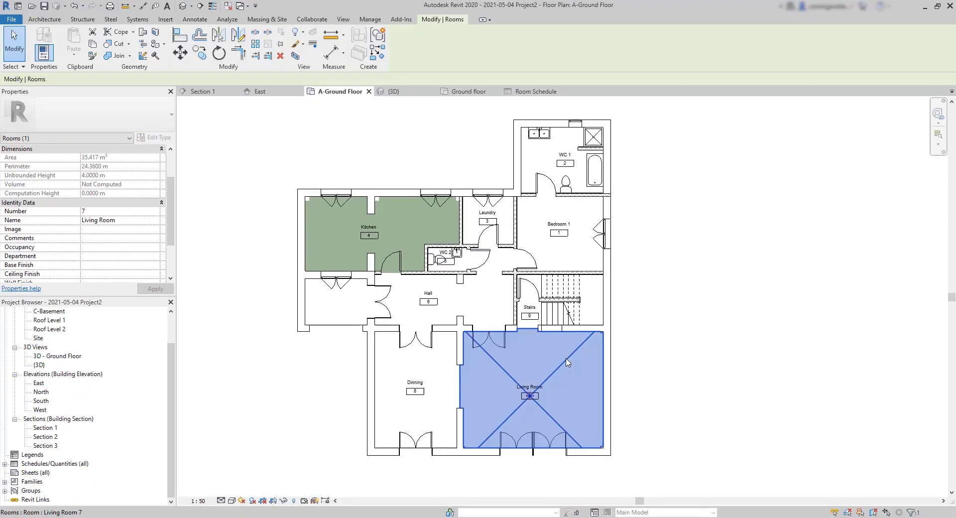
pyautogui.moveTo(564, 358)
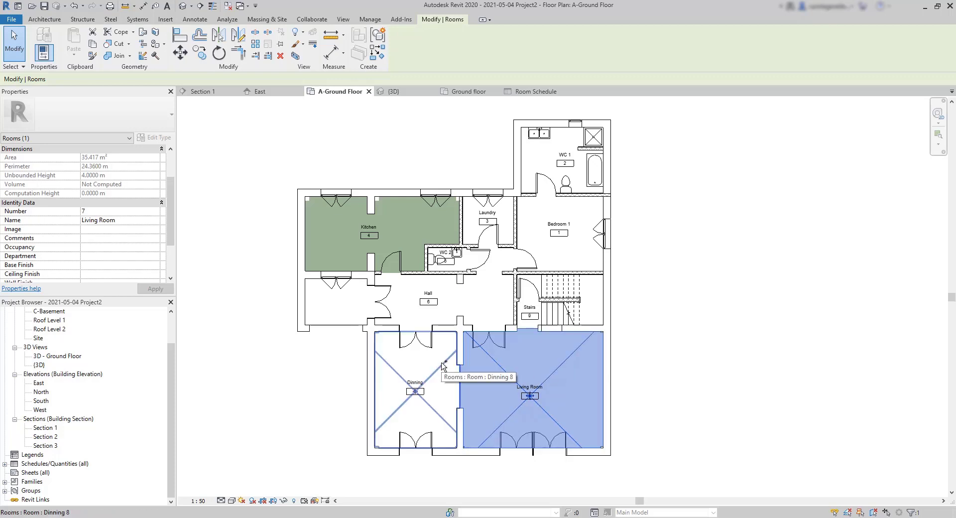
# - Add Dinning to the Living Room selection and assign both to Common area
pyautogui.click(414, 391)
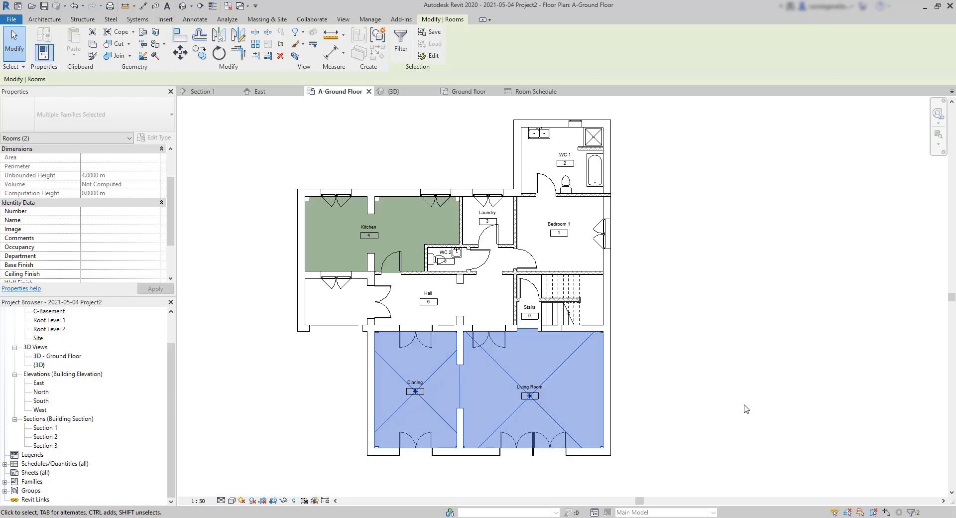
pyautogui.moveTo(486, 397)
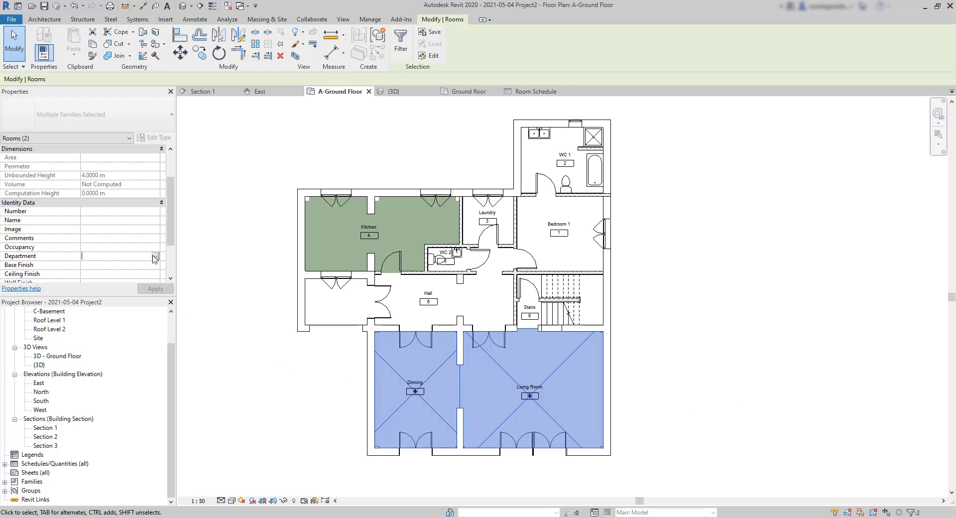
pyautogui.click(155, 288)
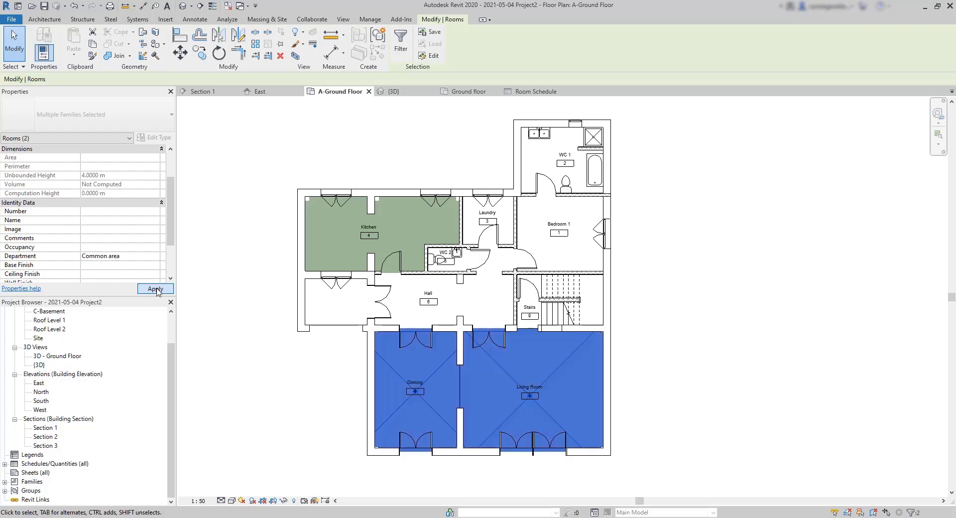
pyautogui.click(154, 288)
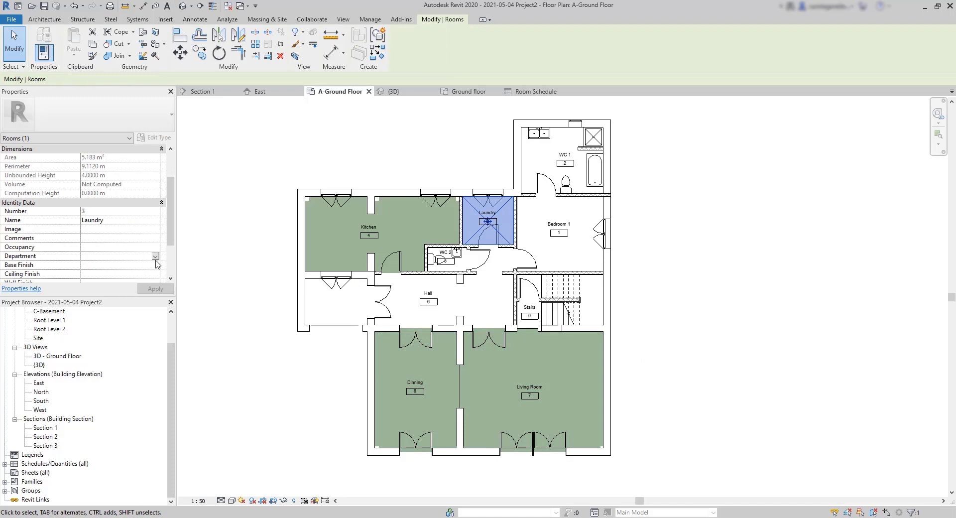
# - Set the Laundry's department to Common area and Bedroom 1's to Bedrooms
pyautogui.click(101, 255)
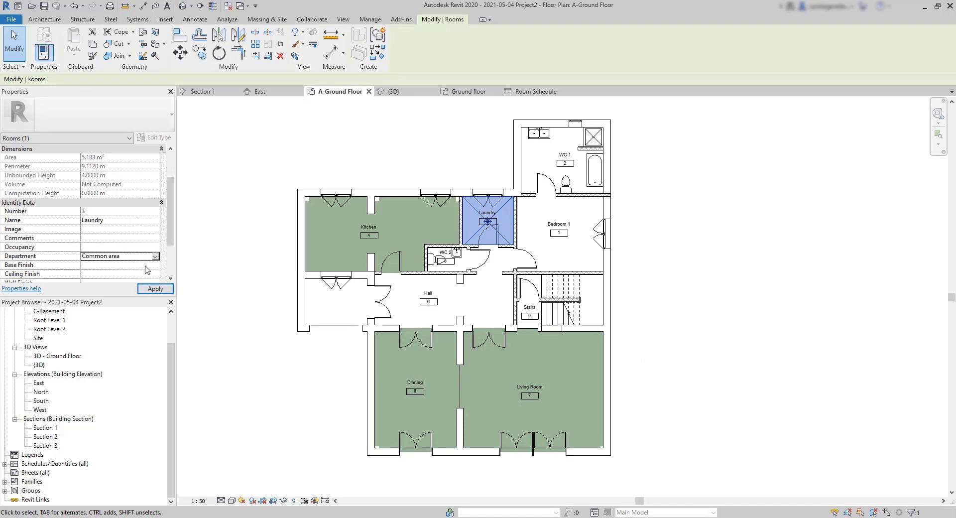
pyautogui.click(557, 231)
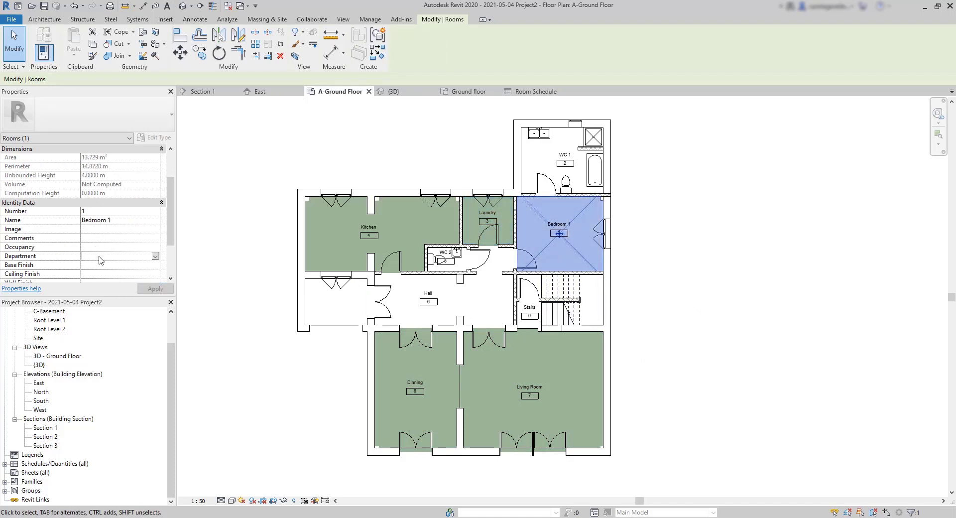
pyautogui.write('Bedrooms')
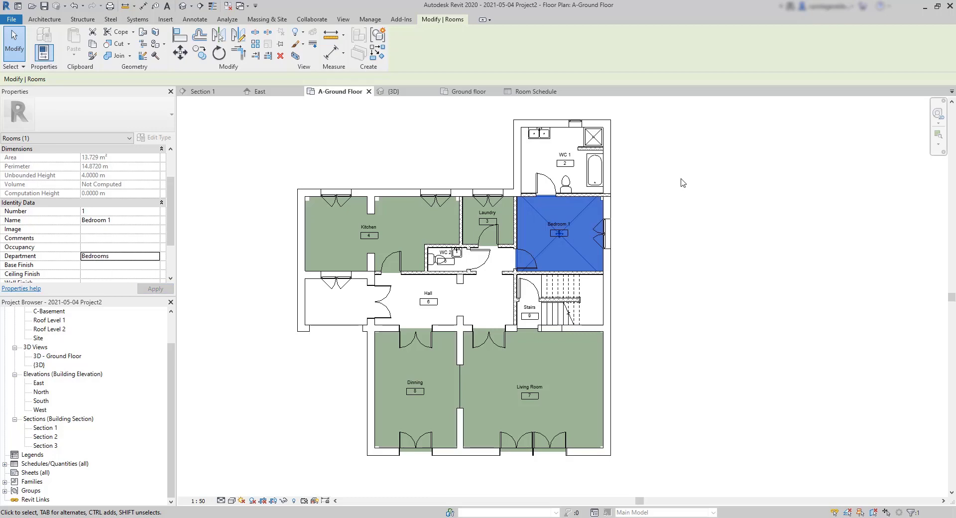
# - Assign the WC rooms to WC and the Hall and Stairs to Passage areas
pyautogui.click(194, 19)
pyautogui.write('WC')
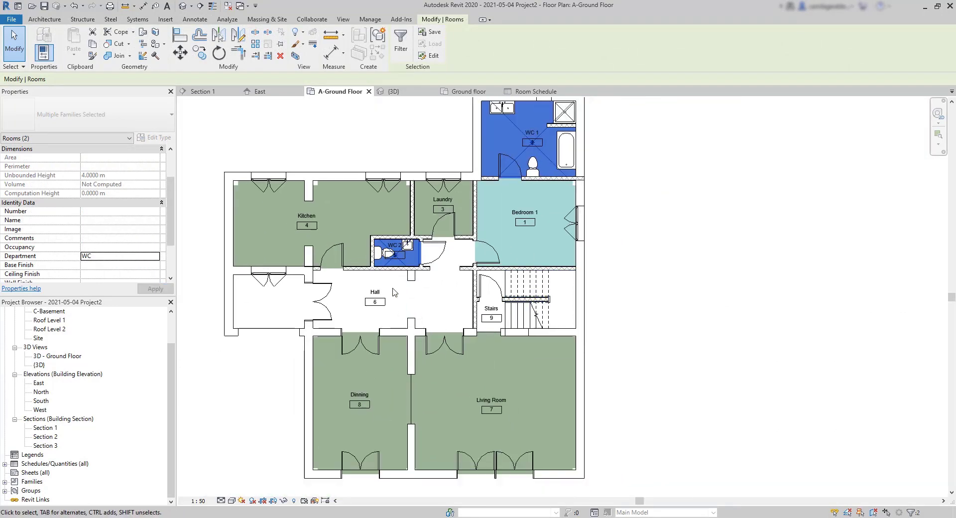
pyautogui.click(154, 255)
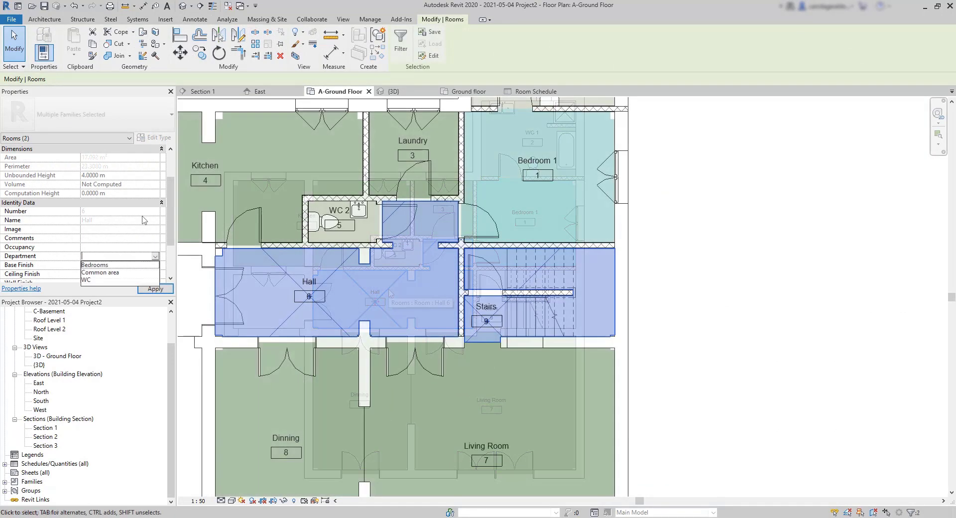
pyautogui.write('Passage areas')
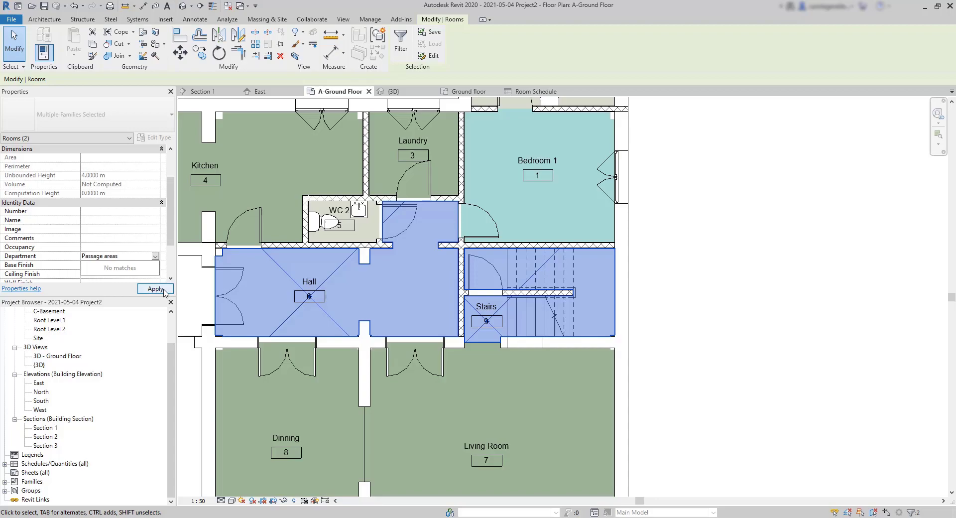
pyautogui.click(155, 289)
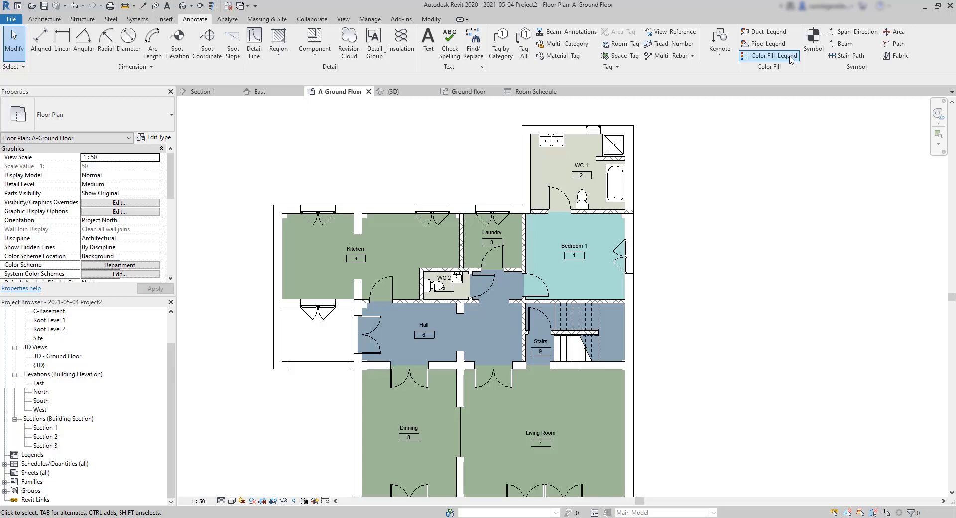
# - Place the Department Legend right of the A-Ground Floor plan and select it
pyautogui.click(772, 56)
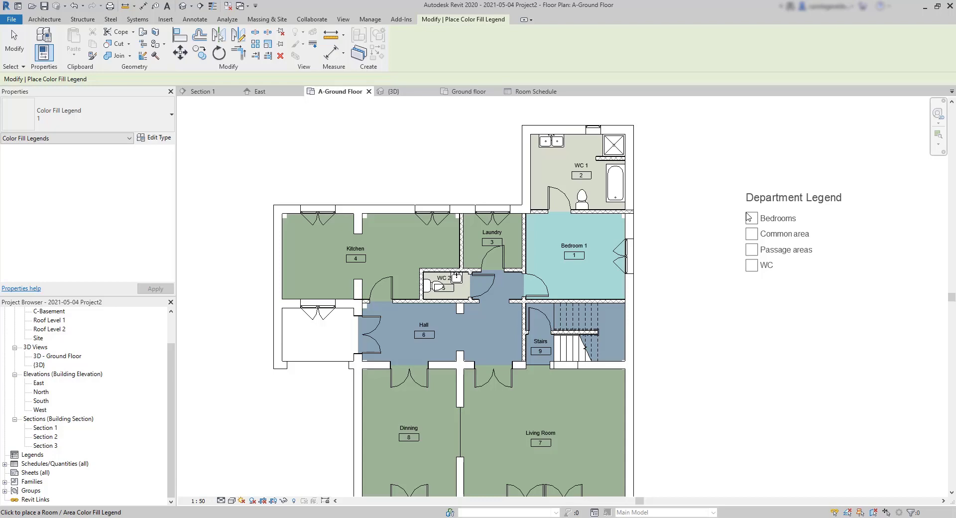
pyautogui.click(193, 19)
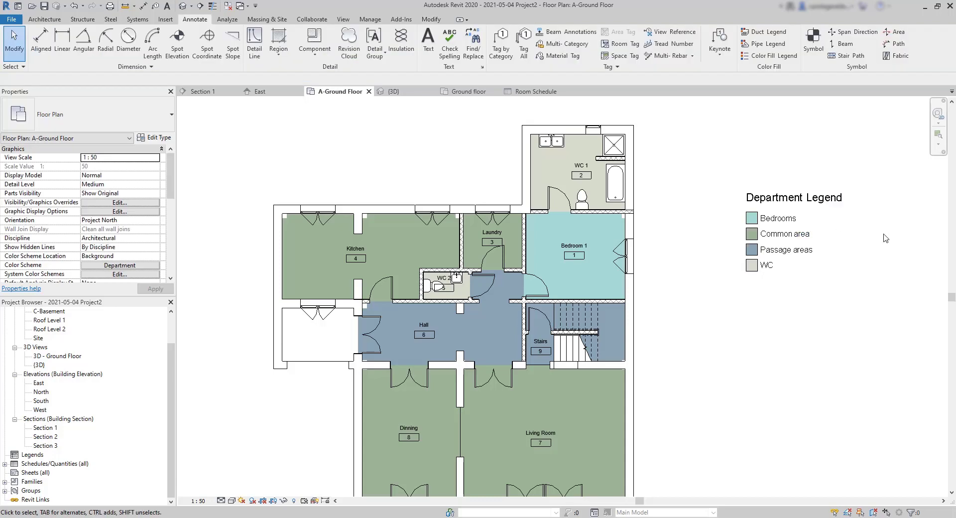
pyautogui.moveTo(891, 244)
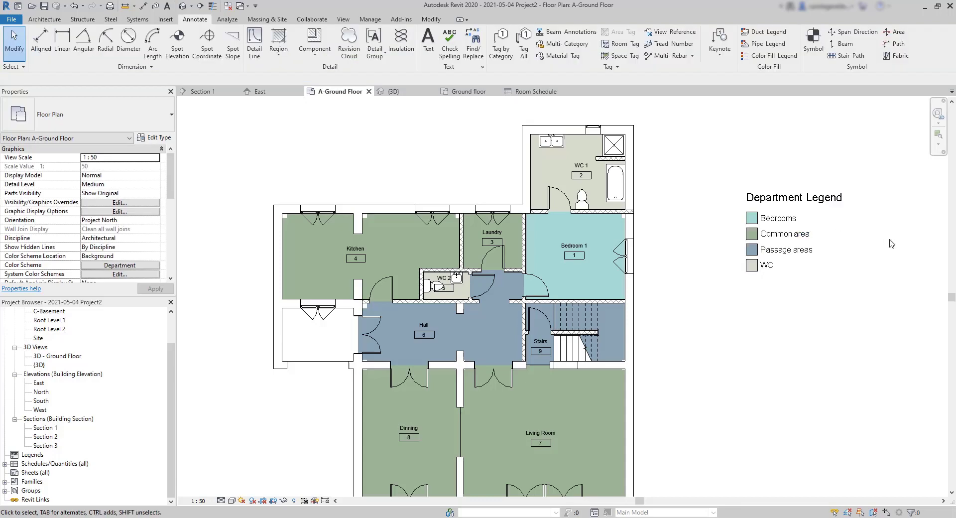
pyautogui.click(793, 197)
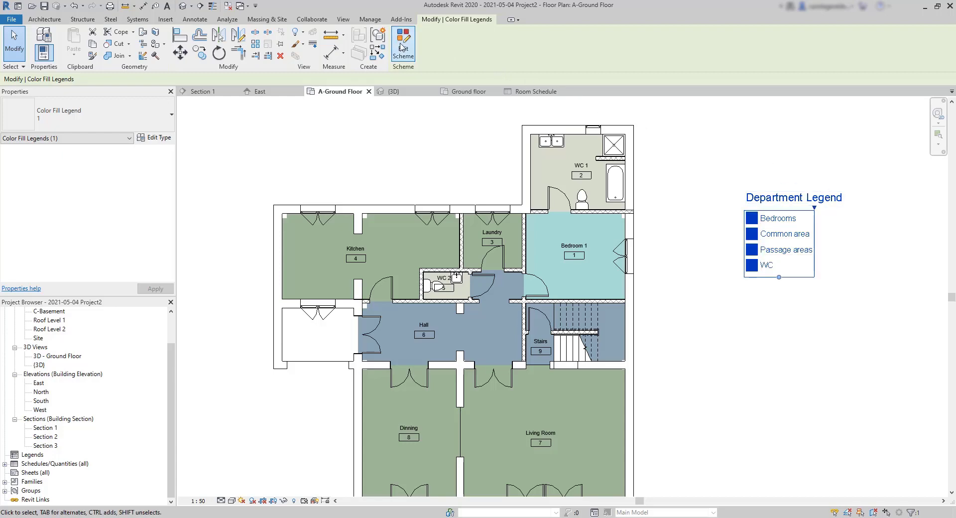
# - Check the Bedrooms colour, then switch the legend's color scheme to Name and confirm
pyautogui.click(402, 41)
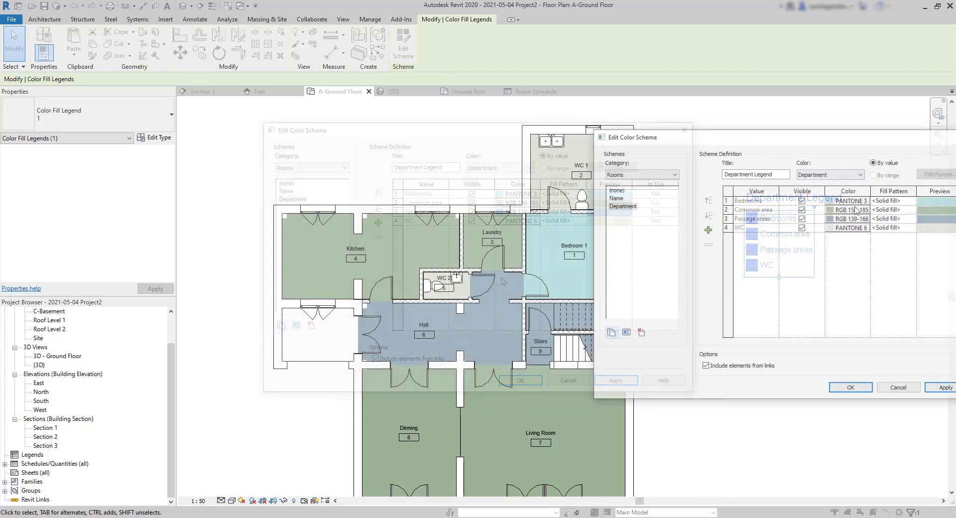
pyautogui.click(847, 200)
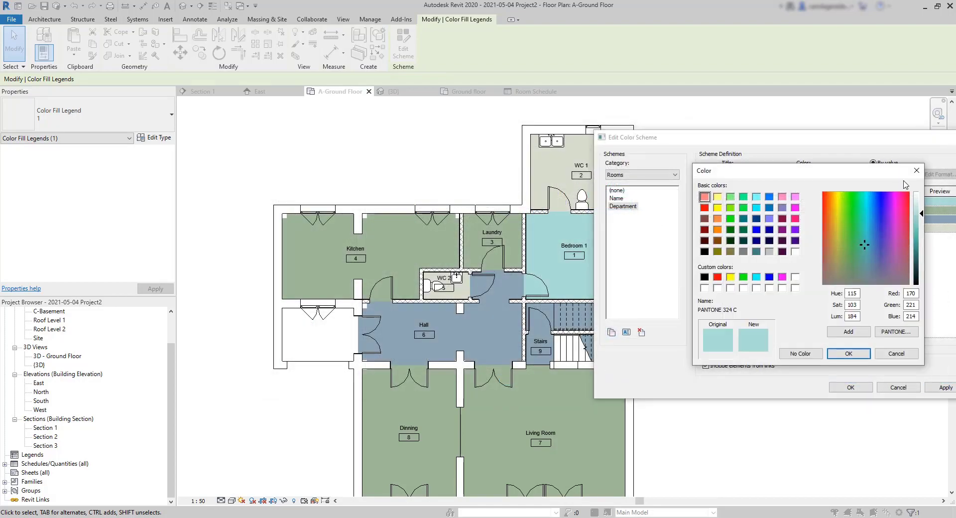
pyautogui.click(847, 354)
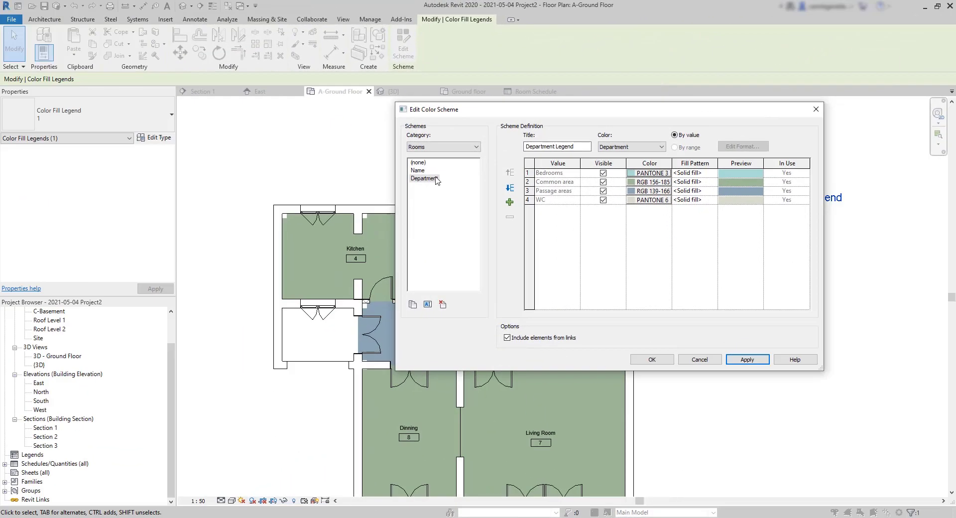
pyautogui.click(418, 170)
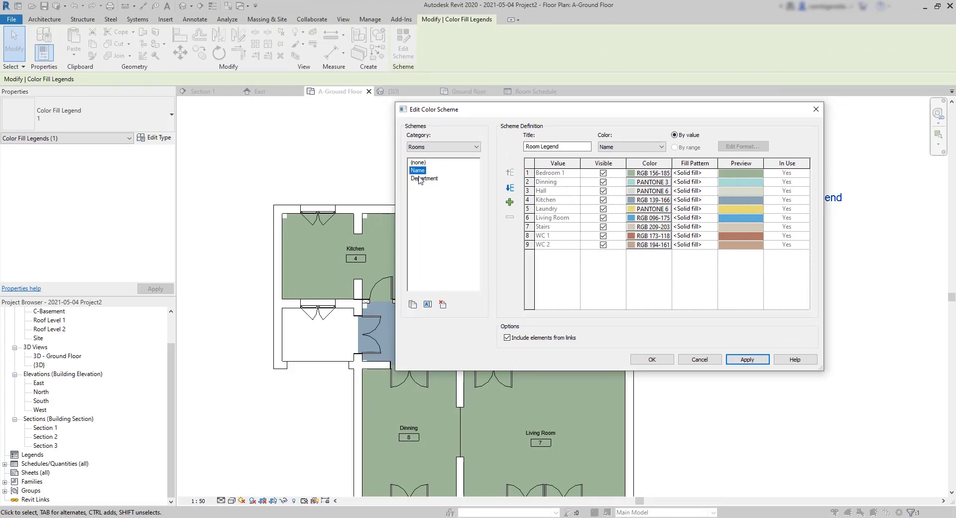
pyautogui.click(748, 359)
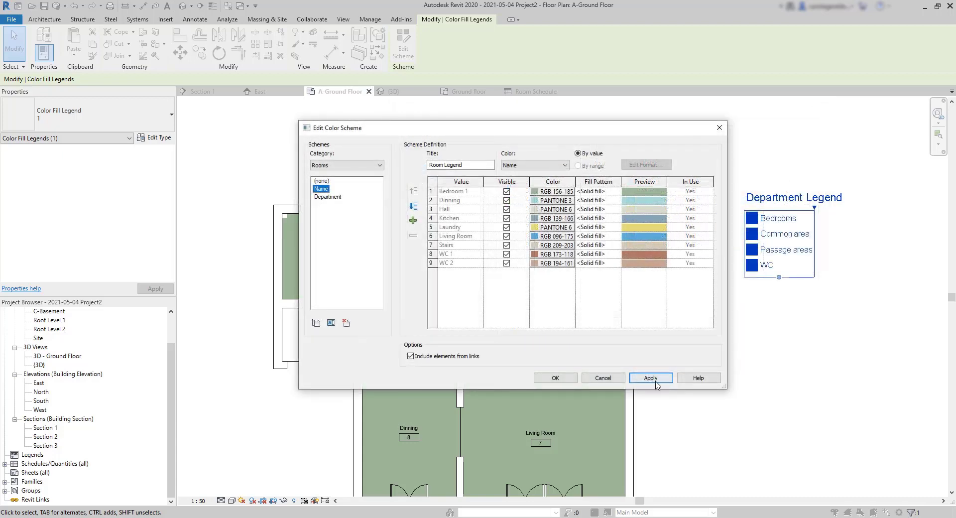
pyautogui.click(650, 377)
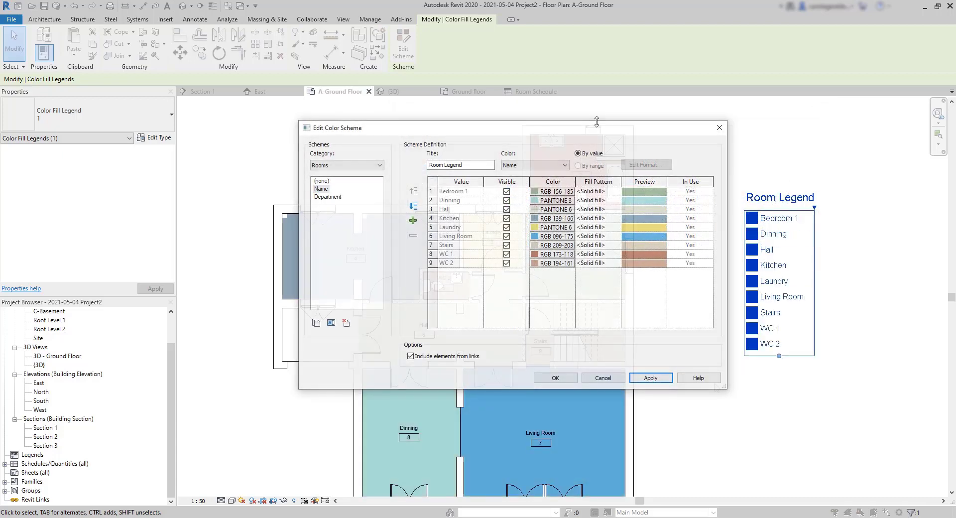
pyautogui.click(554, 377)
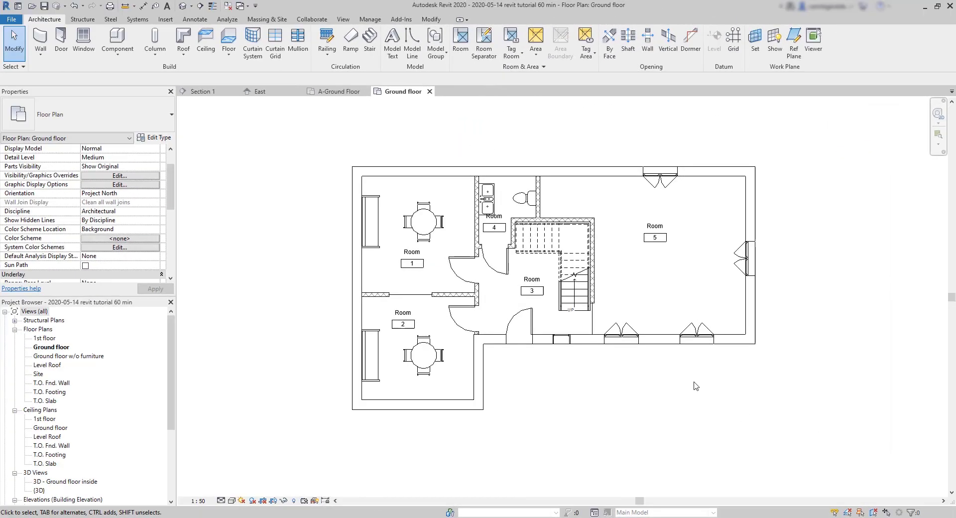
# - Place a color fill legend beside the Ground floor plan for Rooms using the Department scheme
pyautogui.click(195, 19)
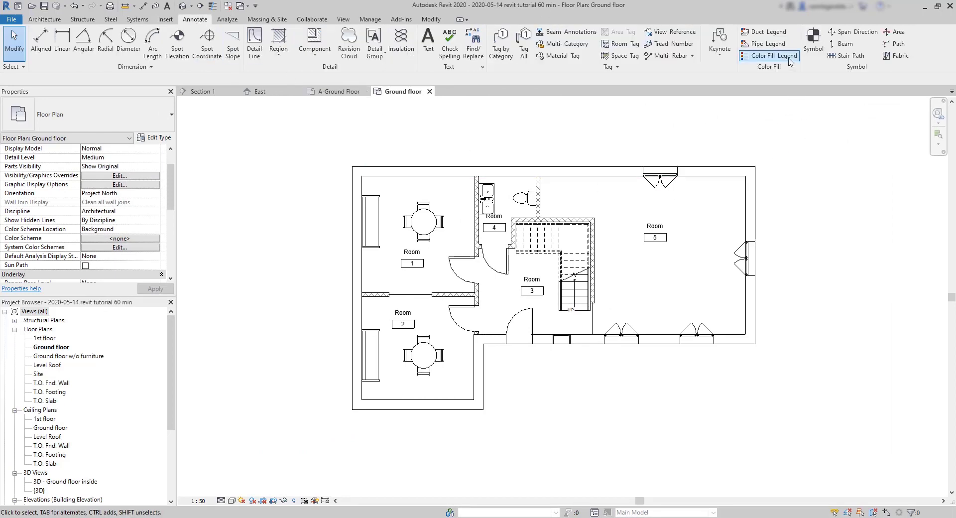
pyautogui.click(783, 56)
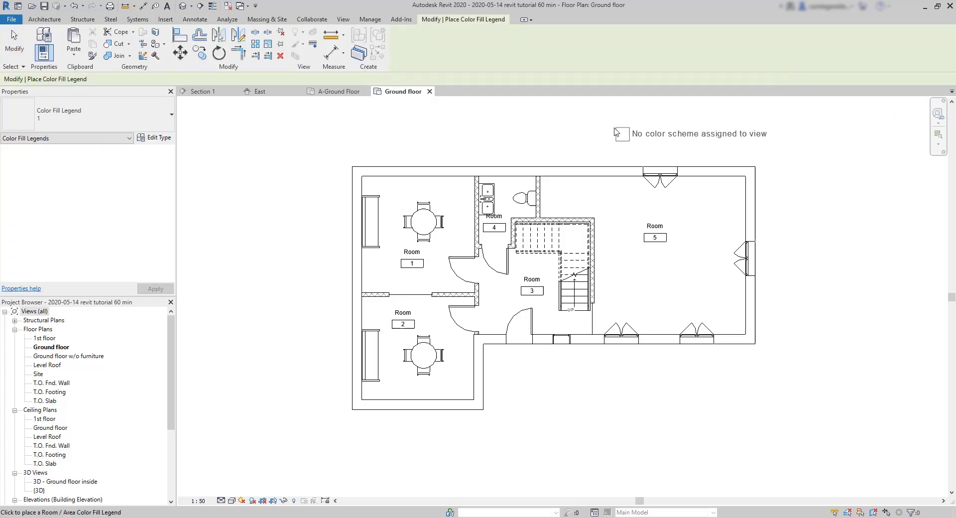
pyautogui.moveTo(779, 209)
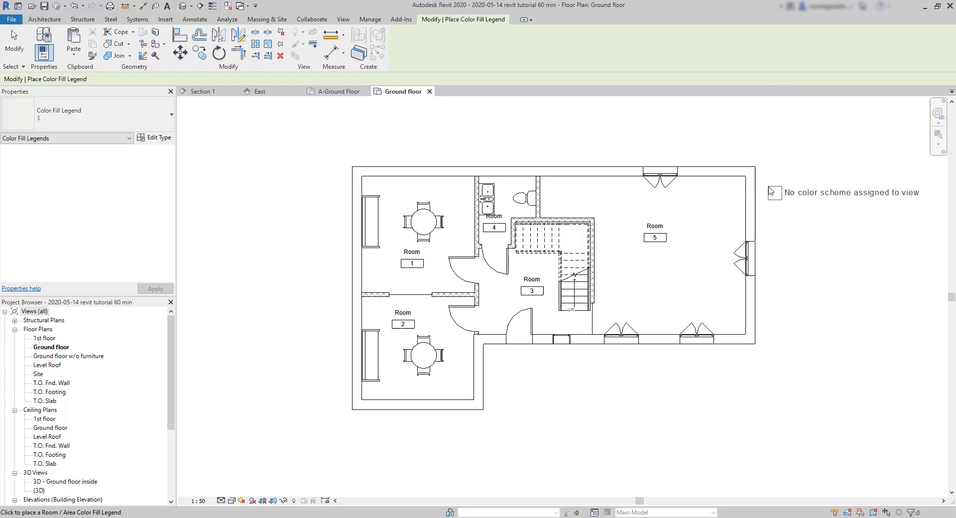
pyautogui.click(774, 192)
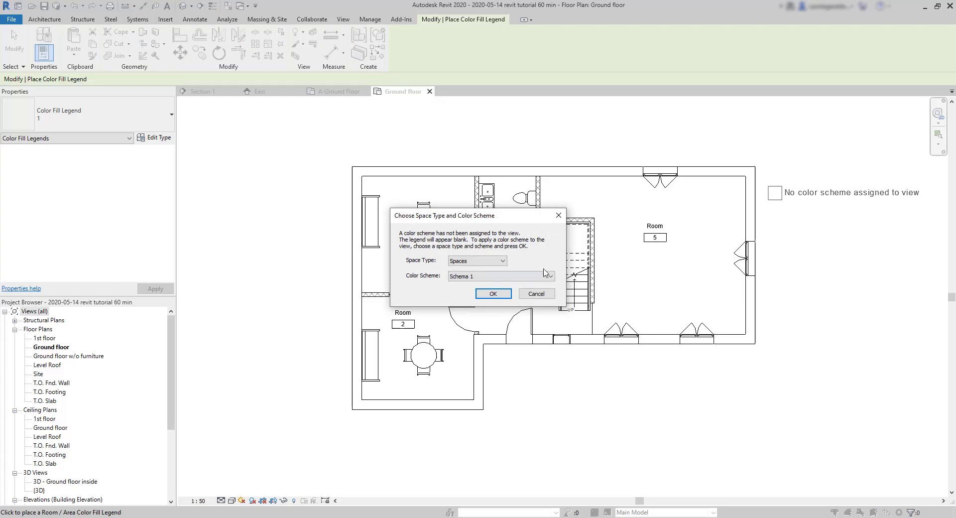
pyautogui.click(477, 260)
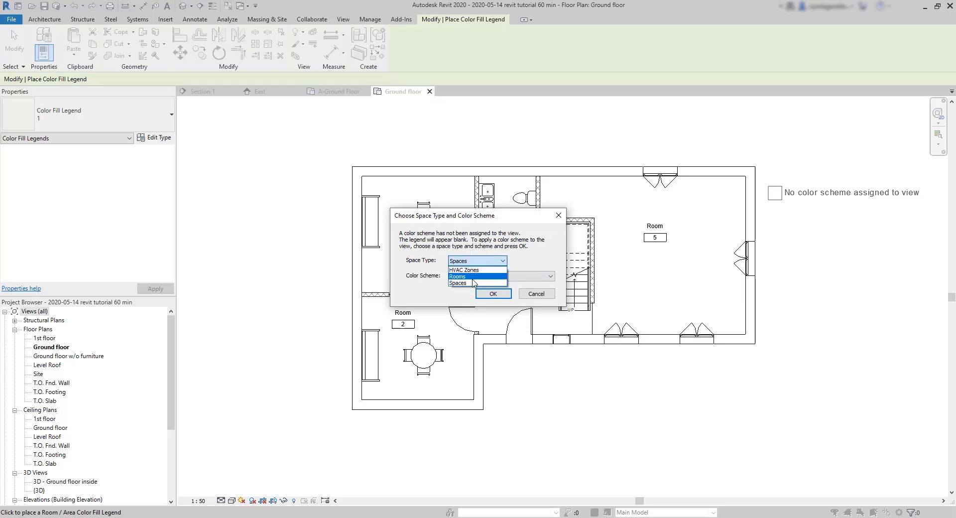
pyautogui.click(465, 277)
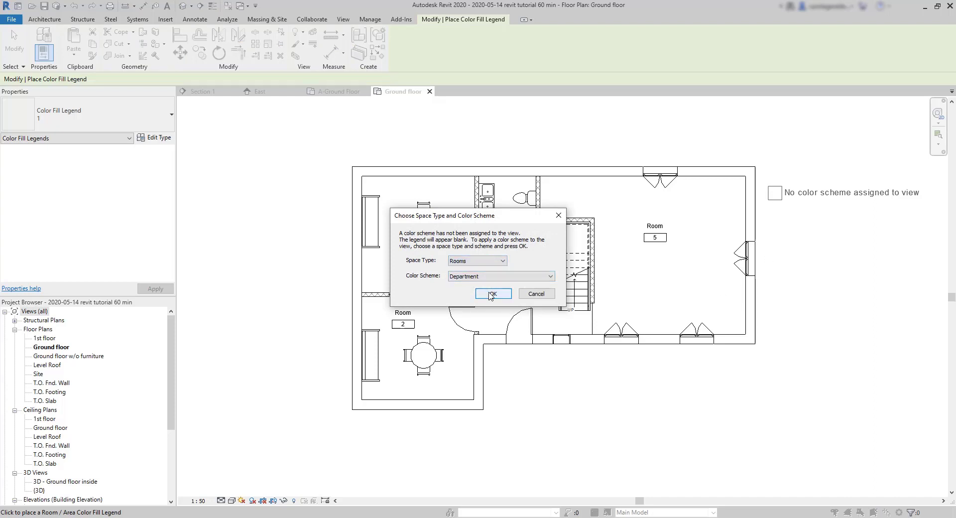
pyautogui.click(493, 293)
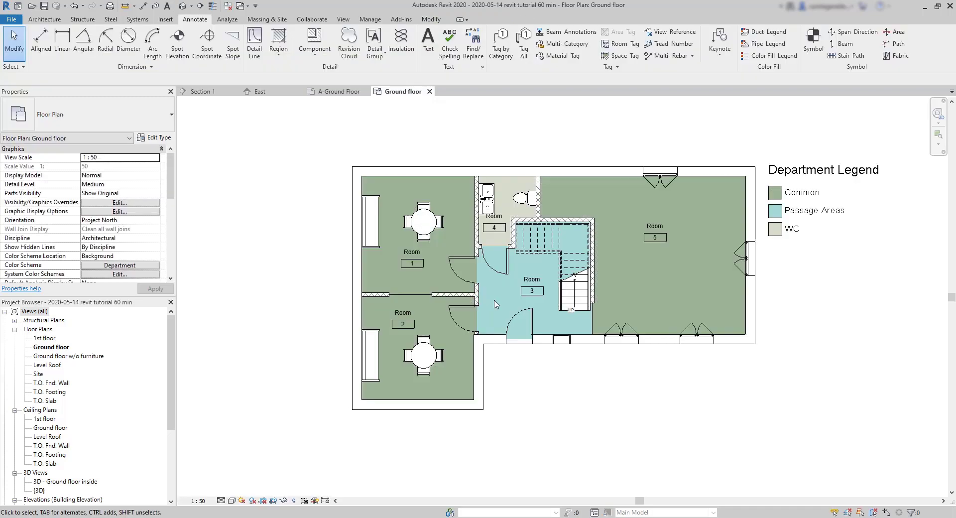